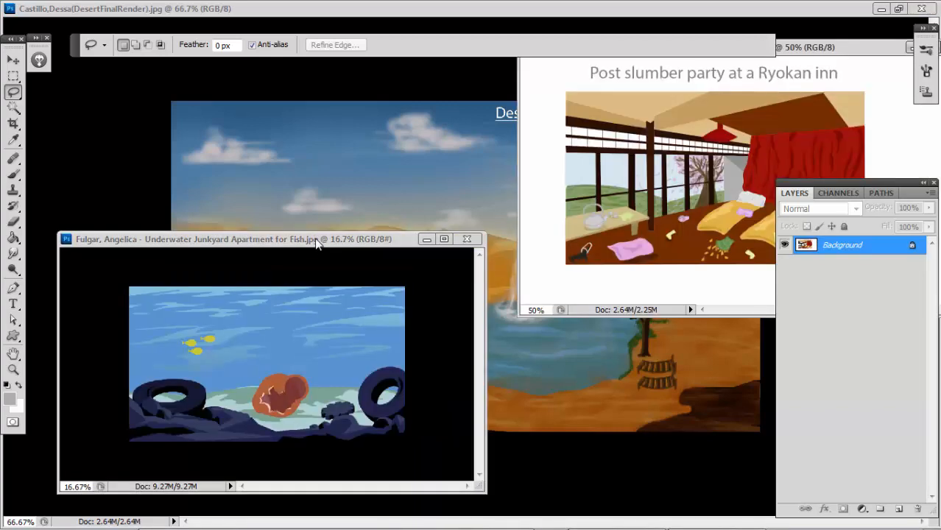
- Close the other open paintings so only the Desert Waterfall Oasis document remains
click(910, 9)
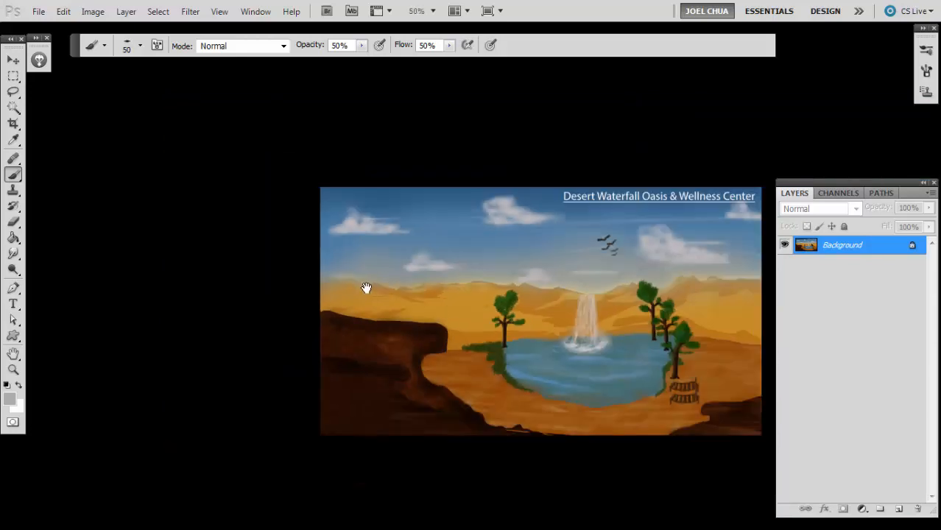
click(416, 10)
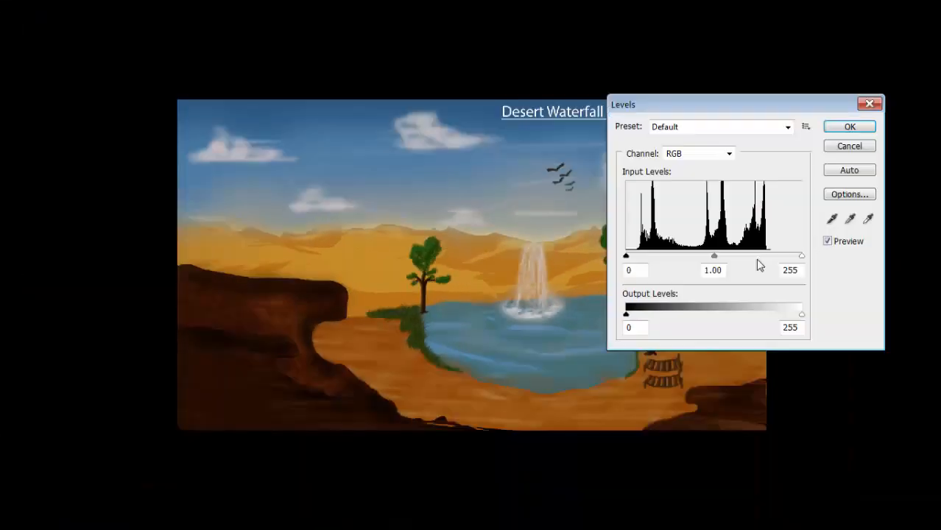
- Drag the Levels input sliders to deepen the desert scene's tones
drag(802, 315, 764, 315)
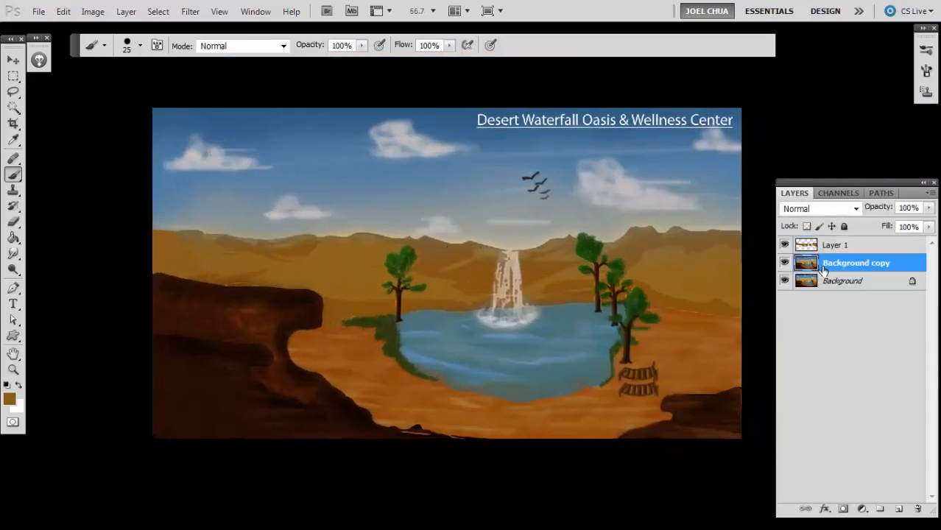
- Rename the background copy layer to BG and lasso the band of distant hills
double_click(856, 262)
text(BG)
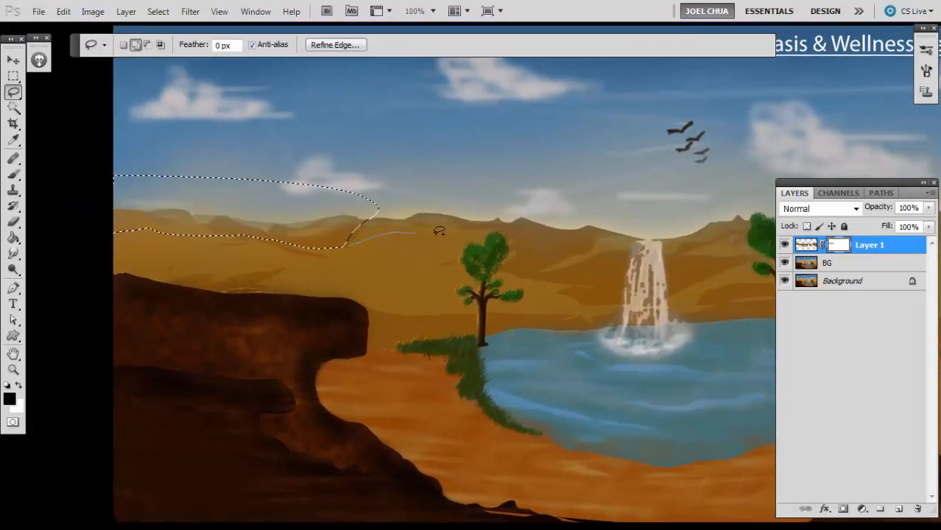
click(13, 174)
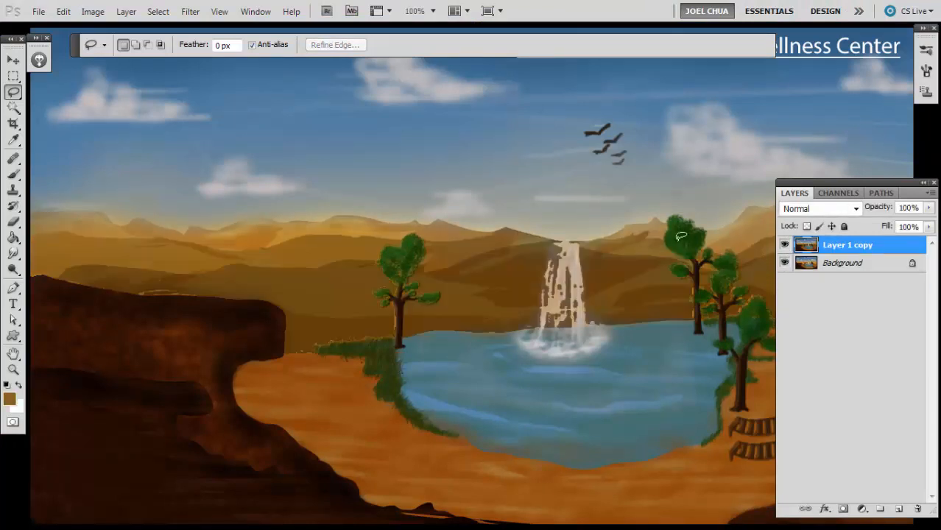
- Add a new layer and paint light beige streaks of water flowing down the waterfall
click(14, 174)
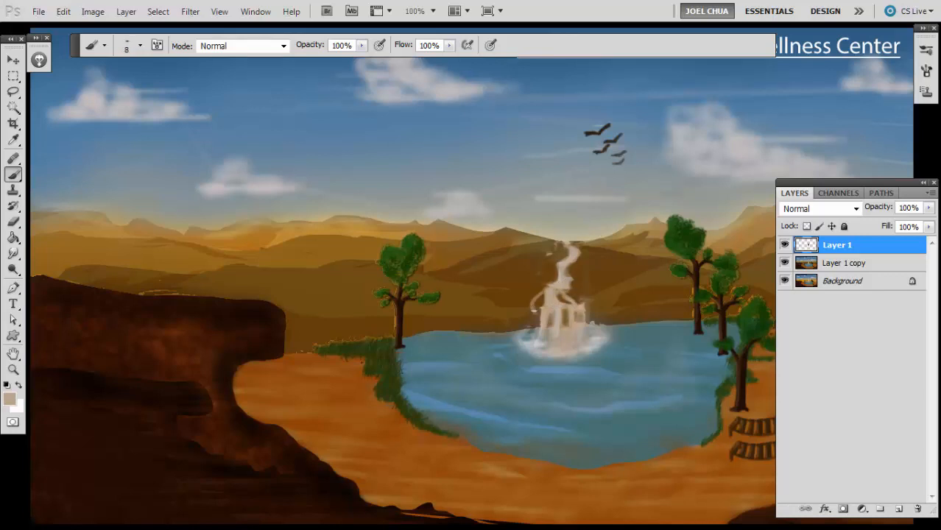
drag(533, 309, 560, 277)
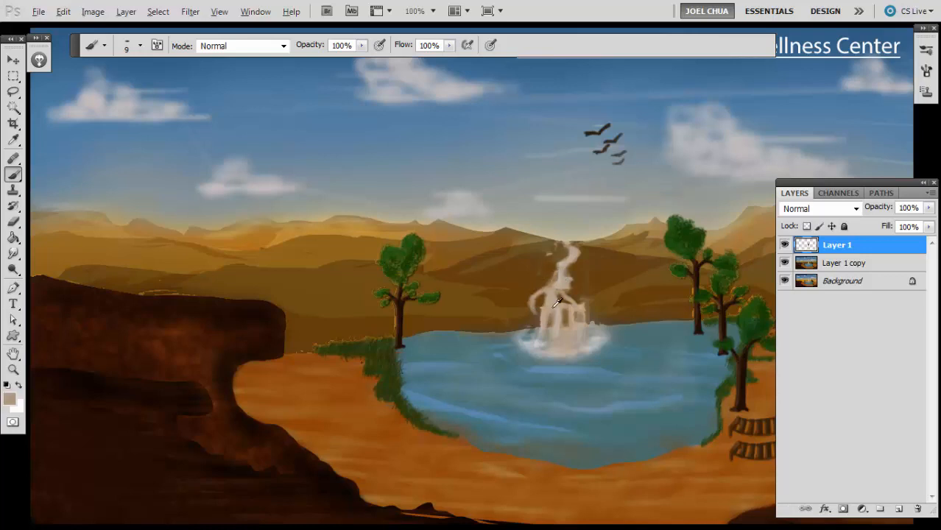
drag(557, 302, 533, 285)
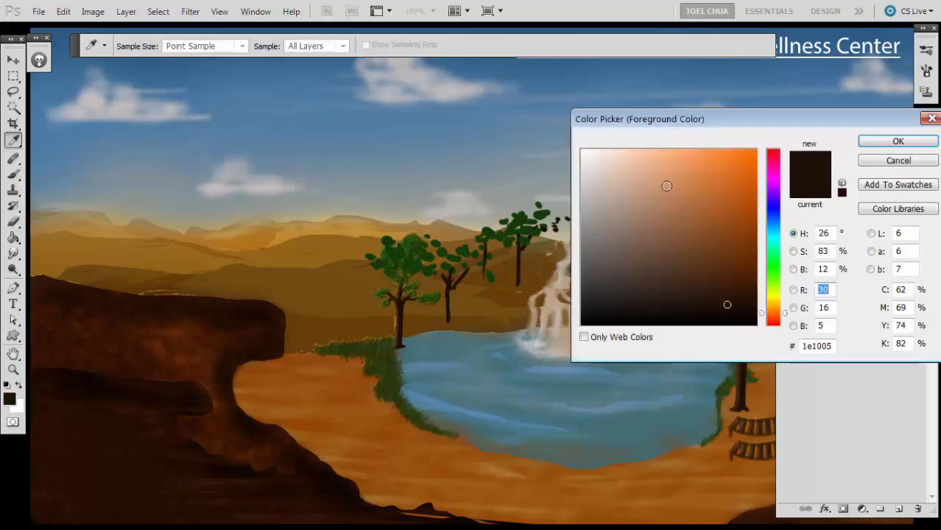
- Confirm the dark brown colour and paint tree trunks along the far shore
click(898, 141)
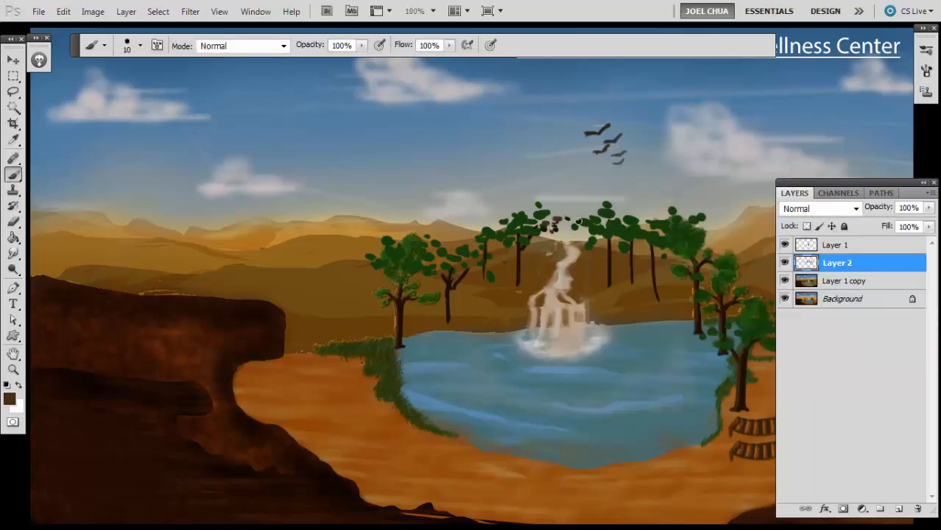
click(9, 398)
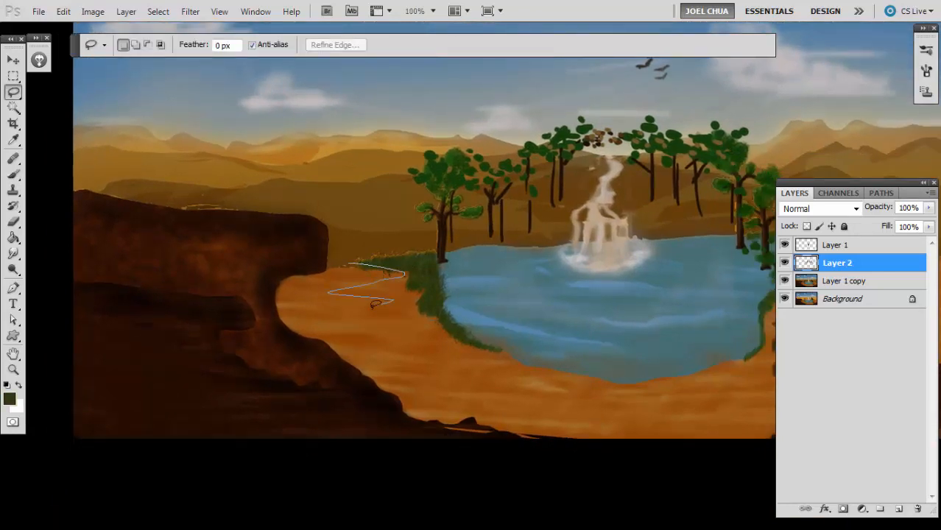
- Lasso an area of ground beside the pond's left shore
drag(400, 276, 567, 383)
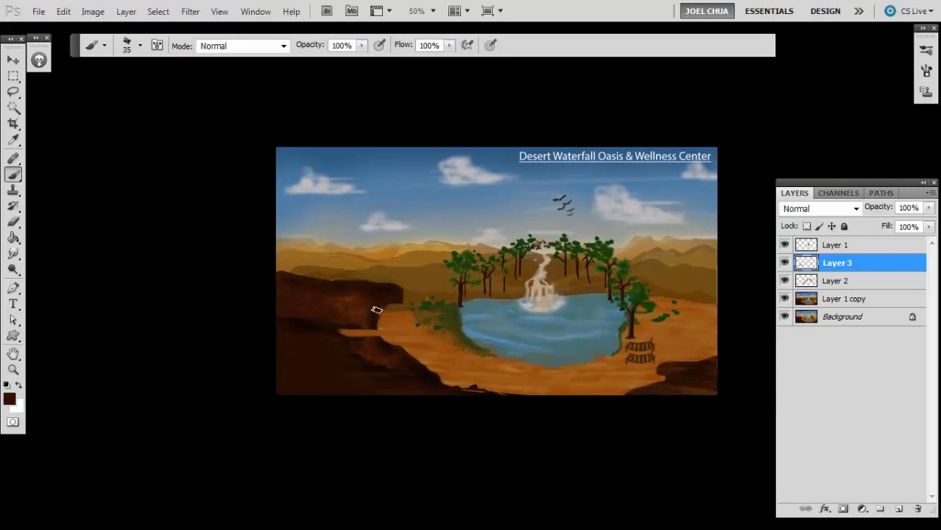
- Paint green grass strokes on the ground near the cliff by the pond's left edge
drag(375, 309, 412, 346)
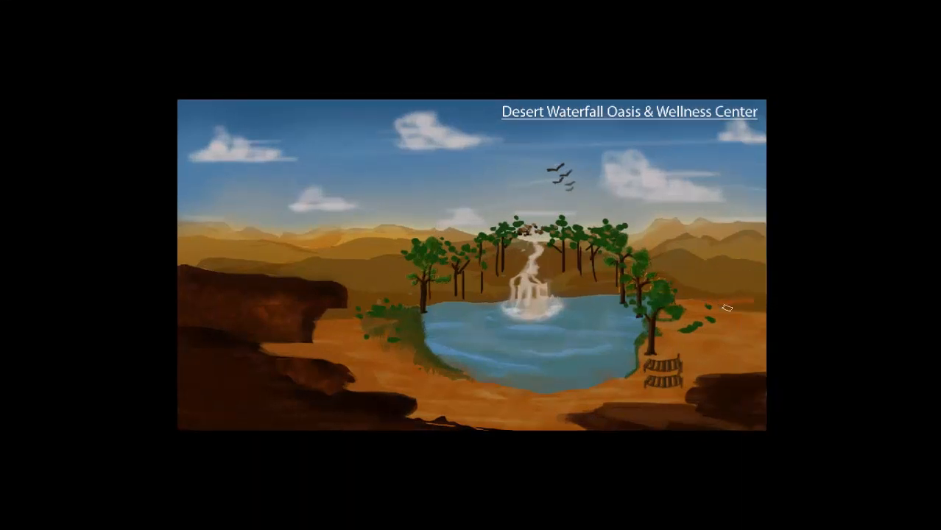
mouse_move(337, 308)
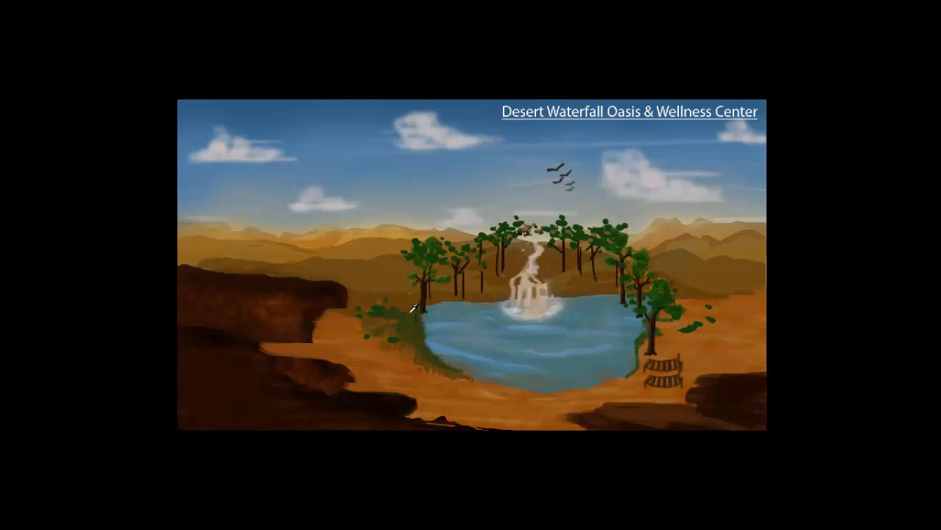
mouse_move(456, 294)
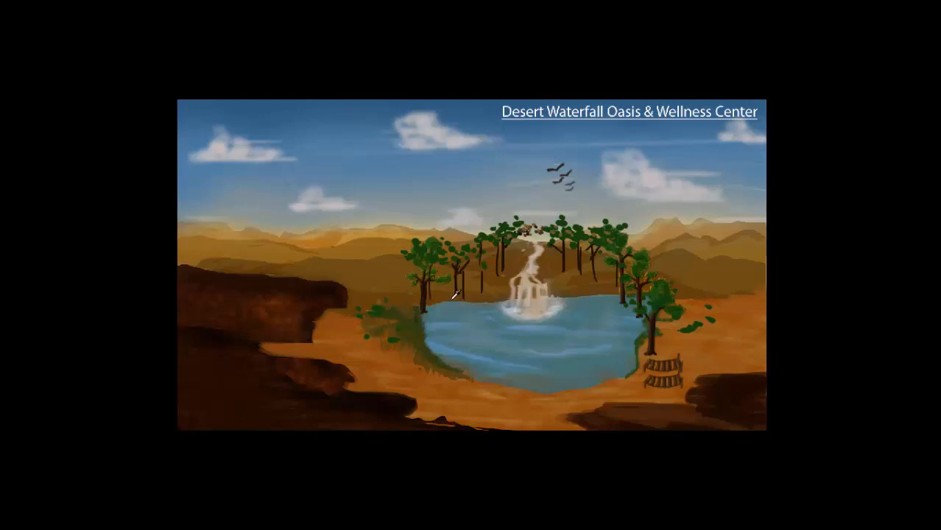
mouse_move(474, 307)
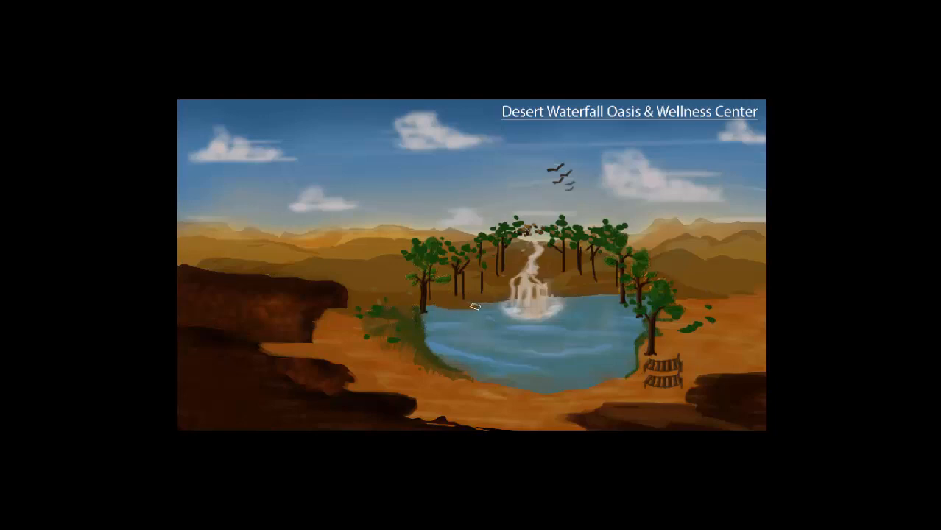
mouse_move(444, 307)
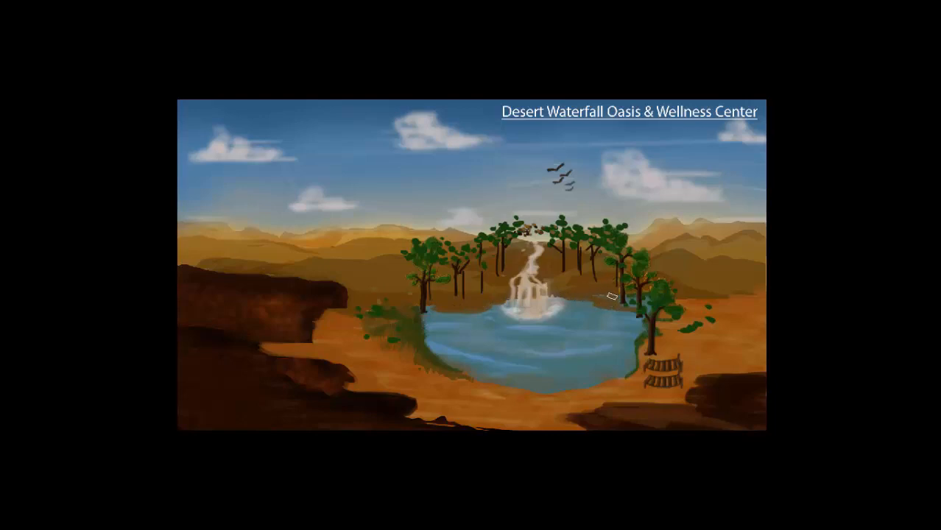
mouse_move(486, 298)
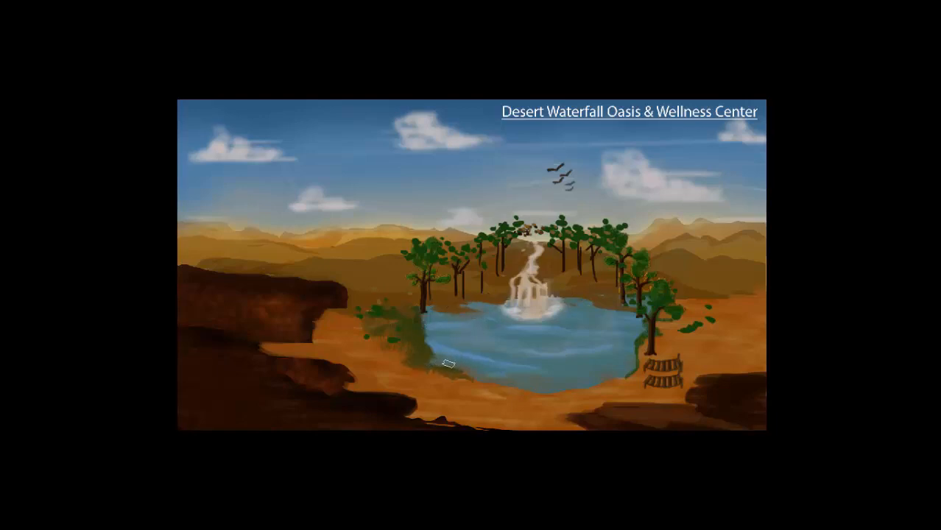
mouse_move(454, 376)
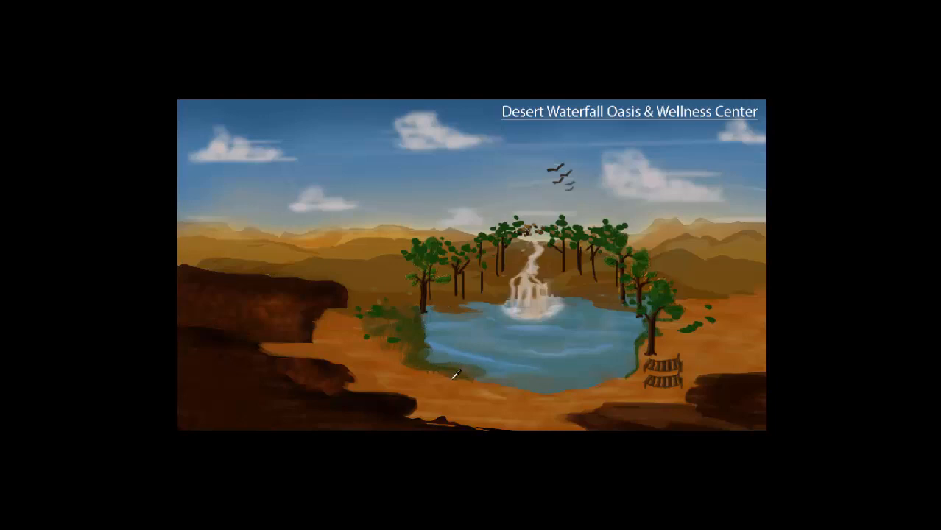
mouse_move(479, 389)
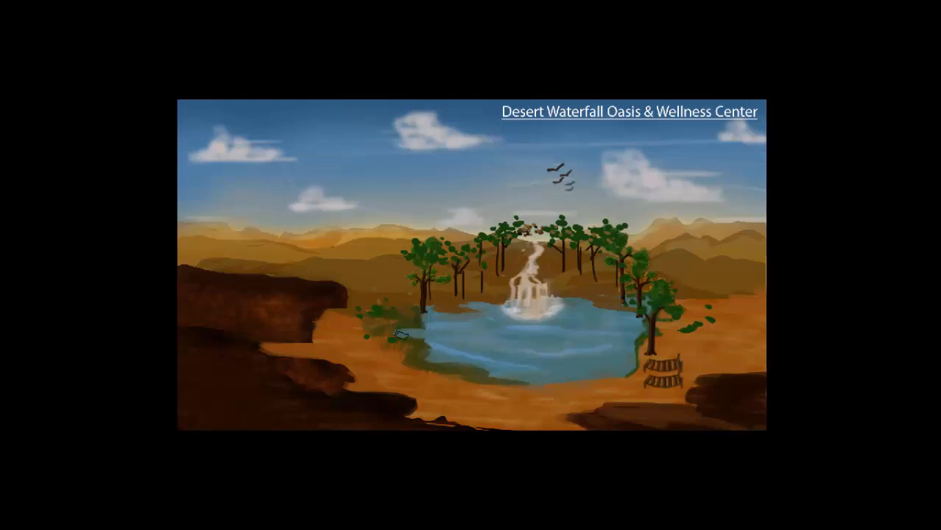
mouse_move(630, 331)
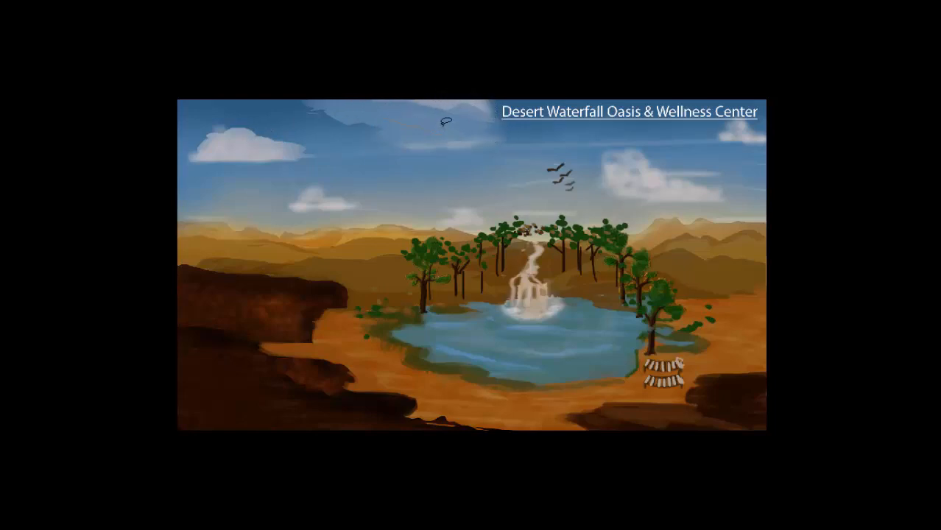
mouse_move(371, 112)
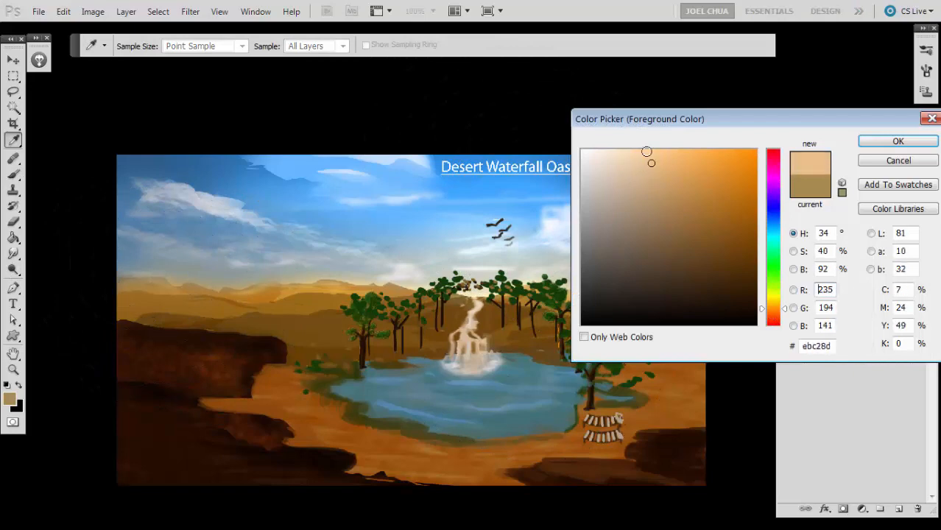
- Choose a pale foreground paint colour in the Color Picker and confirm it
click(898, 141)
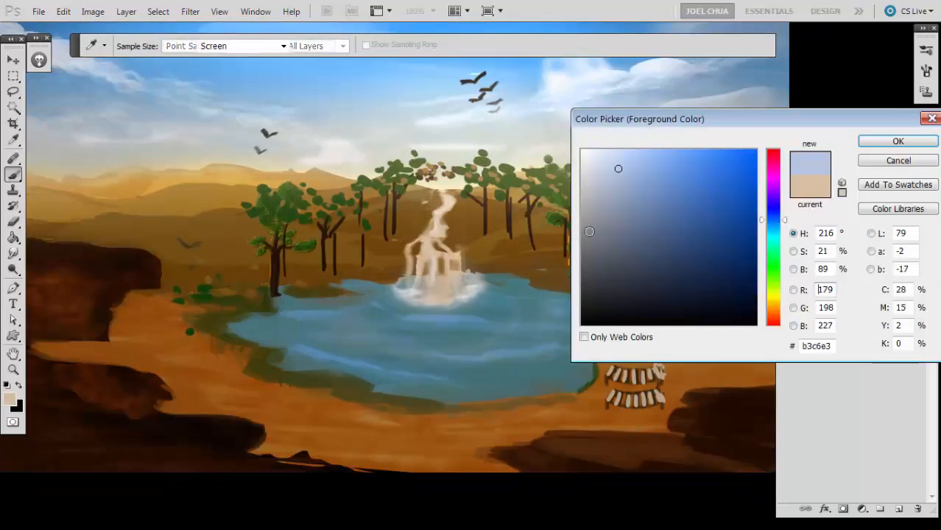
click(898, 141)
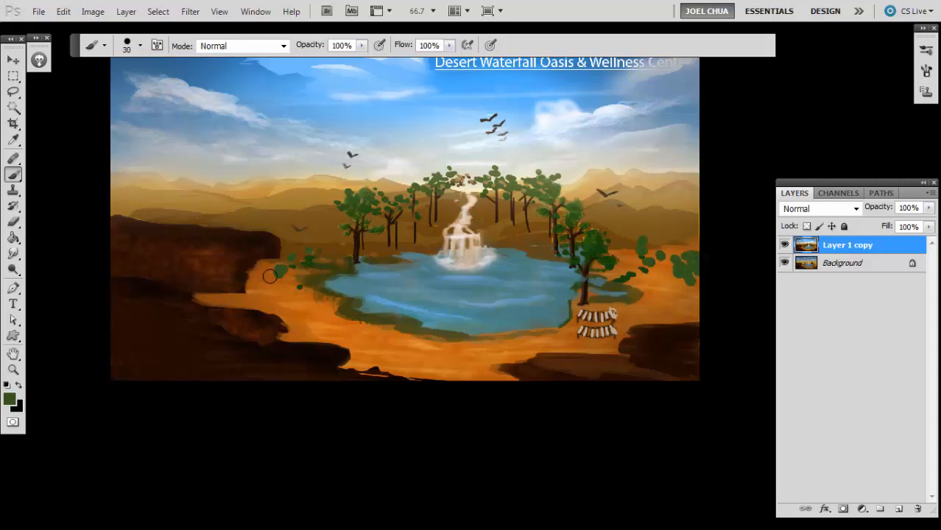
- Paint green shrubs around the pond, then dab pale grey accents near its lower shore
drag(269, 276, 342, 324)
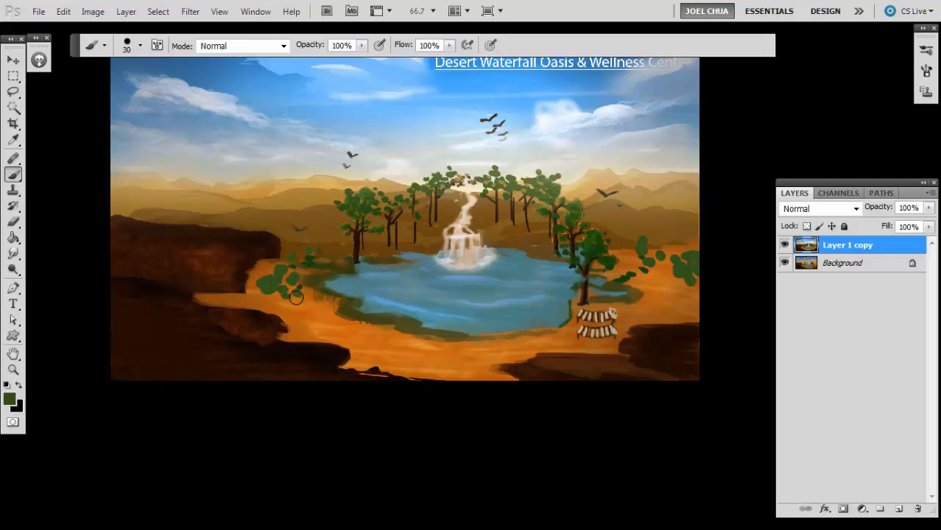
drag(296, 297, 395, 353)
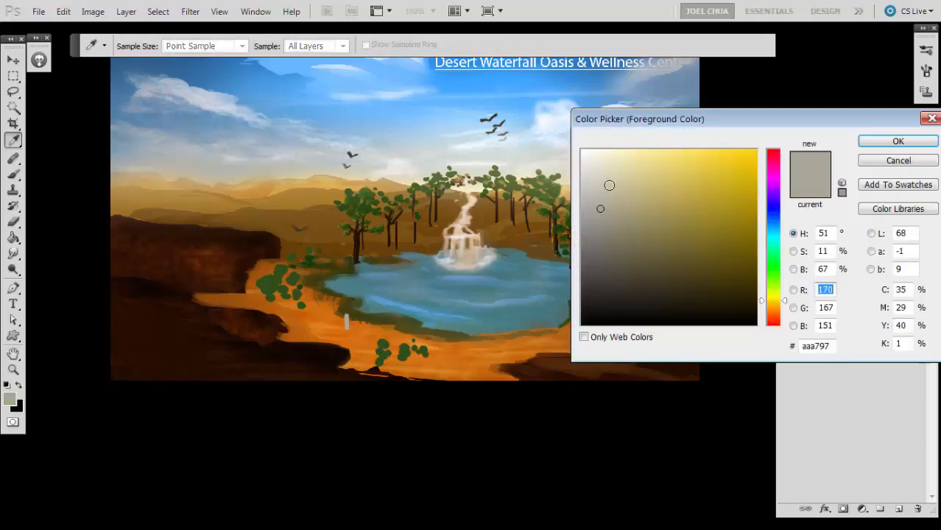
click(898, 142)
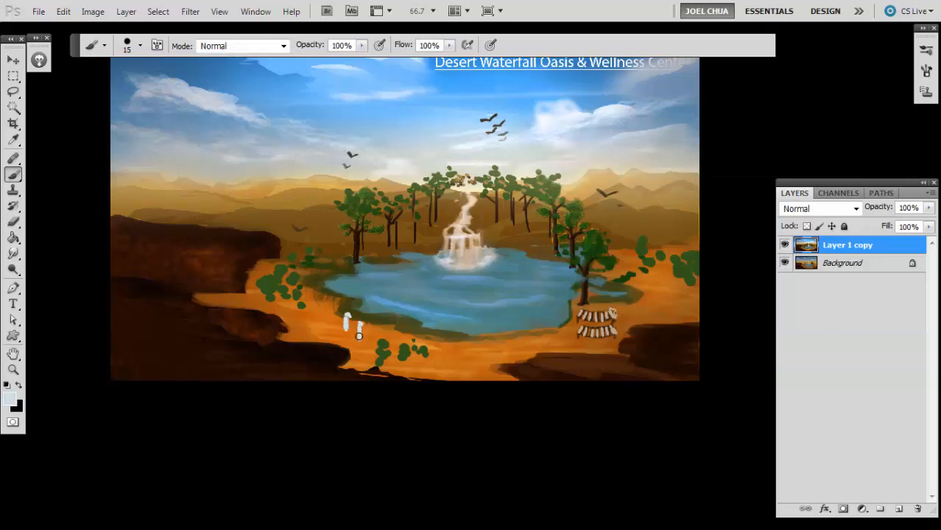
click(545, 332)
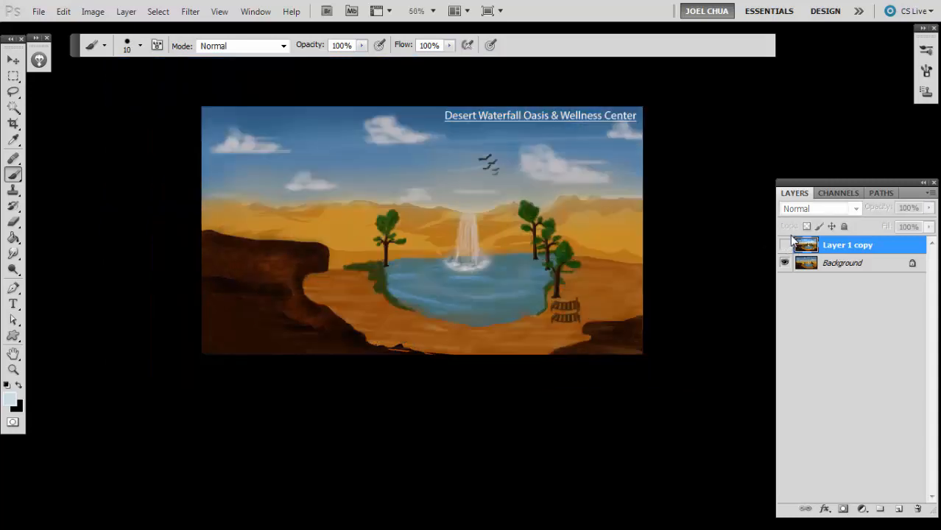
- Hide Layer 1 copy so the original sparser oasis painting shows
click(783, 244)
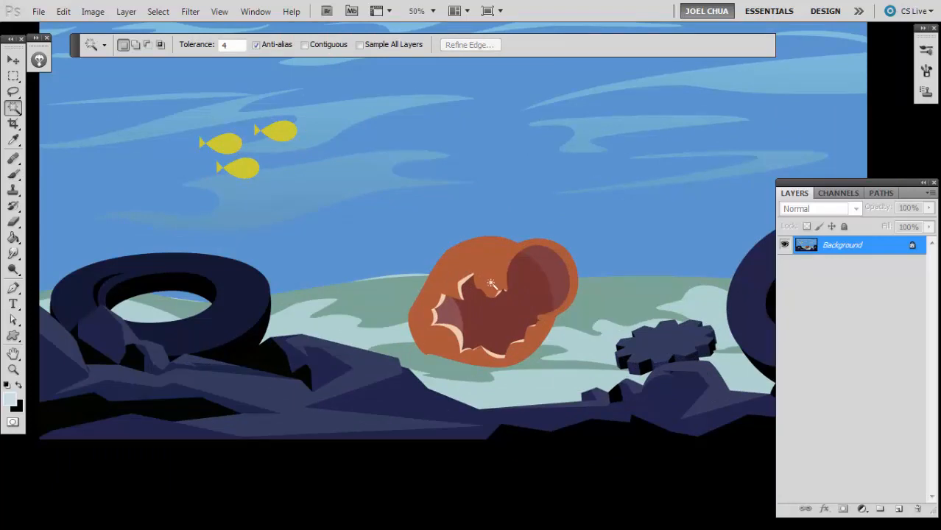
mouse_move(489, 318)
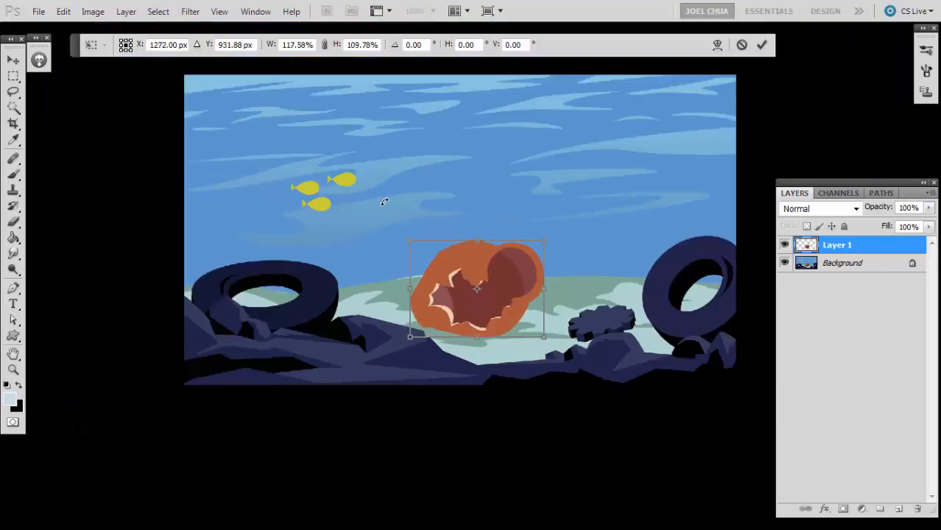
- Free-transform the pot copy on Layer 1, enlarging it beside the original orange pot
right_click(457, 277)
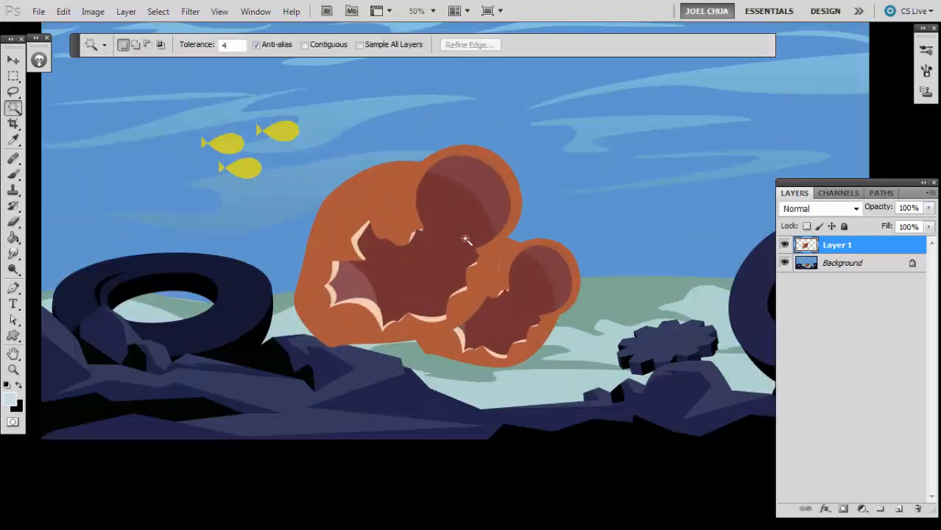
click(14, 59)
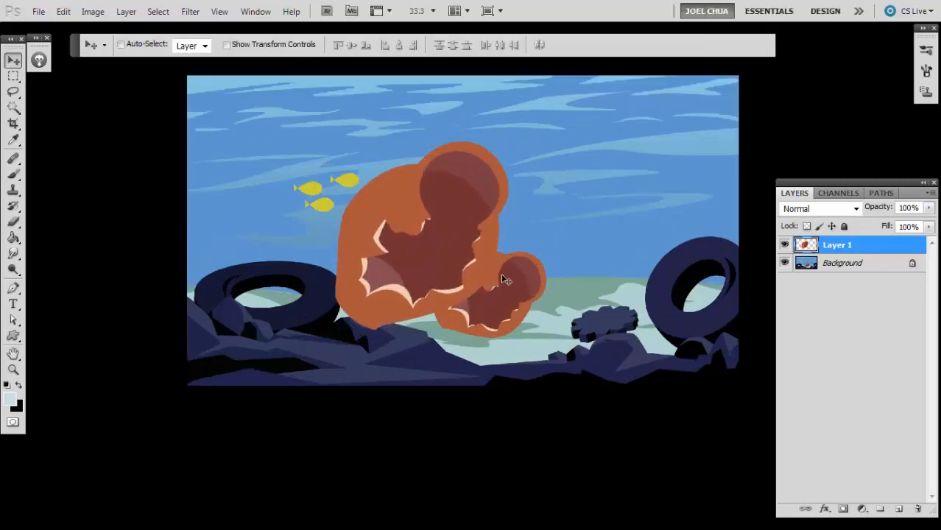
- Shift the pot copy's hue to purple and mask the overlap so the orange pot sits in front
drag(782, 194, 833, 194)
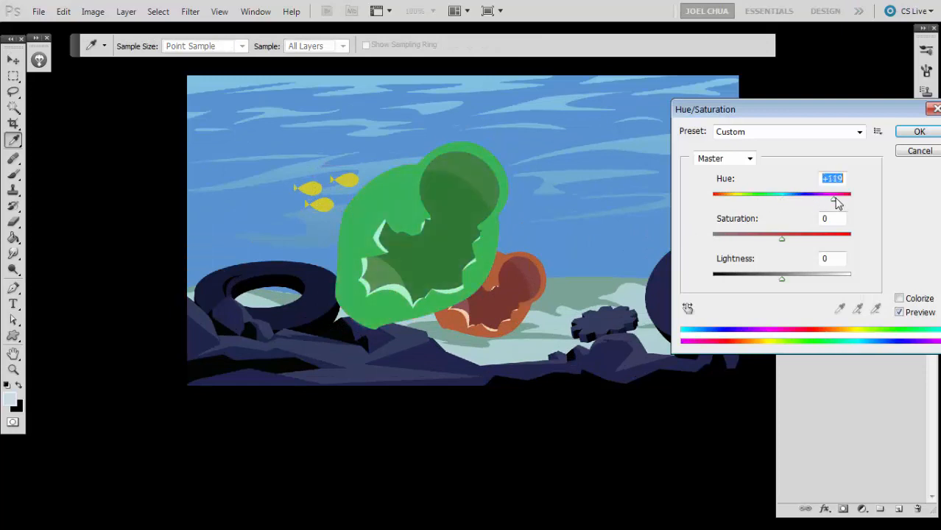
drag(836, 194, 807, 194)
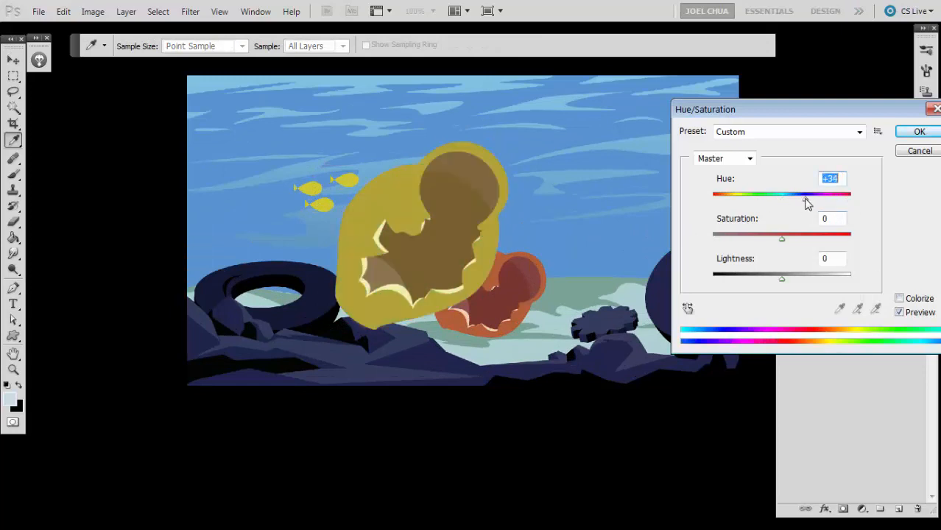
drag(807, 196, 736, 196)
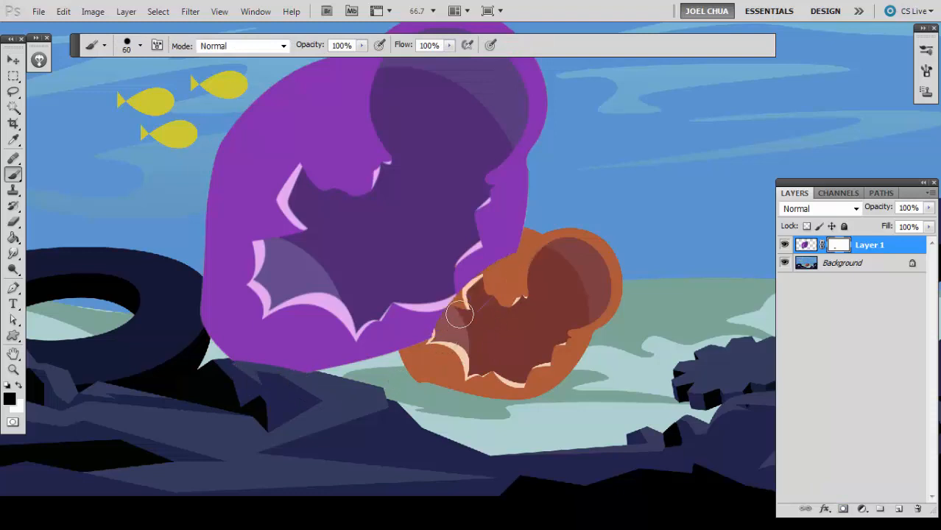
drag(459, 317, 607, 241)
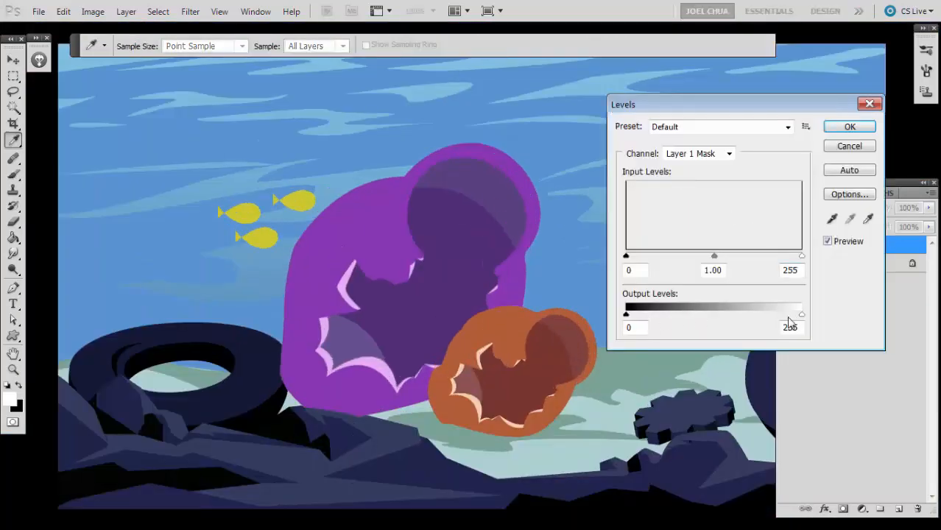
- Lighten the purple pot's dark tones with Levels and choose a dark purple paint colour
click(849, 126)
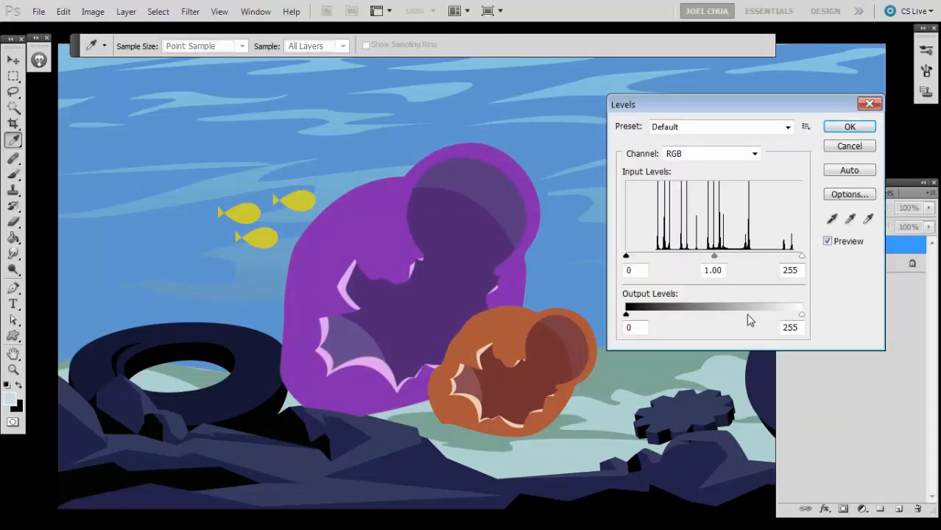
drag(626, 314, 650, 313)
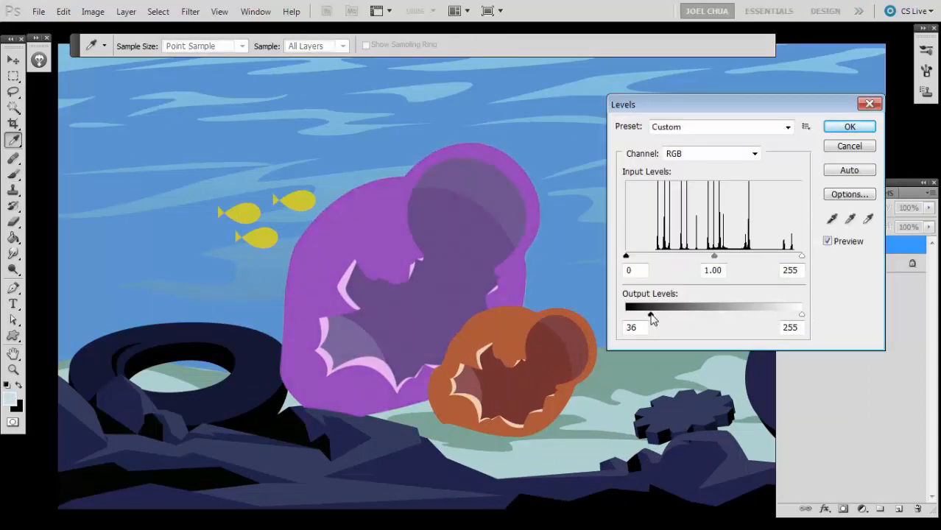
drag(650, 313, 639, 314)
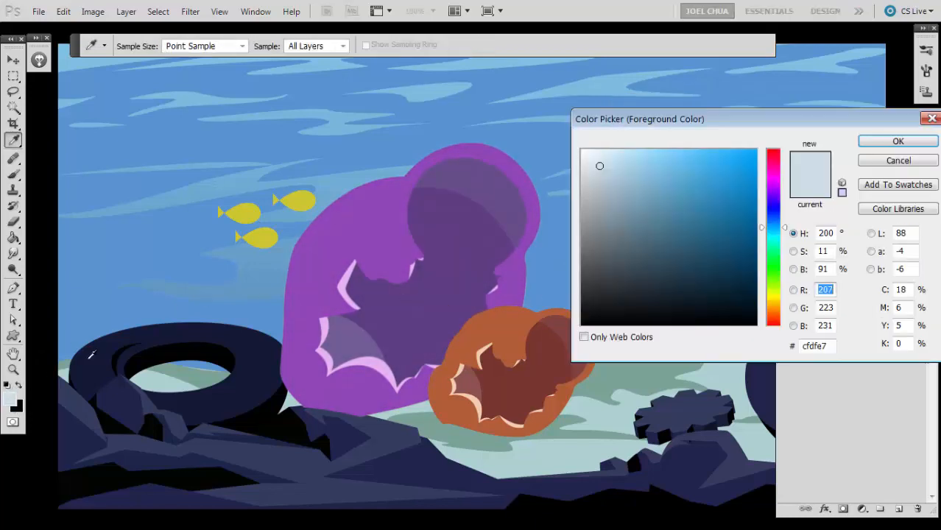
click(899, 142)
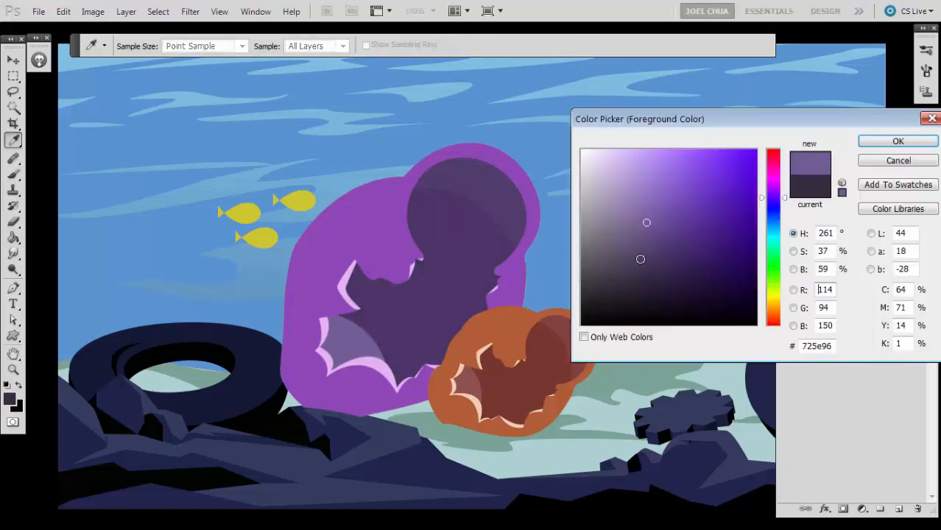
click(898, 141)
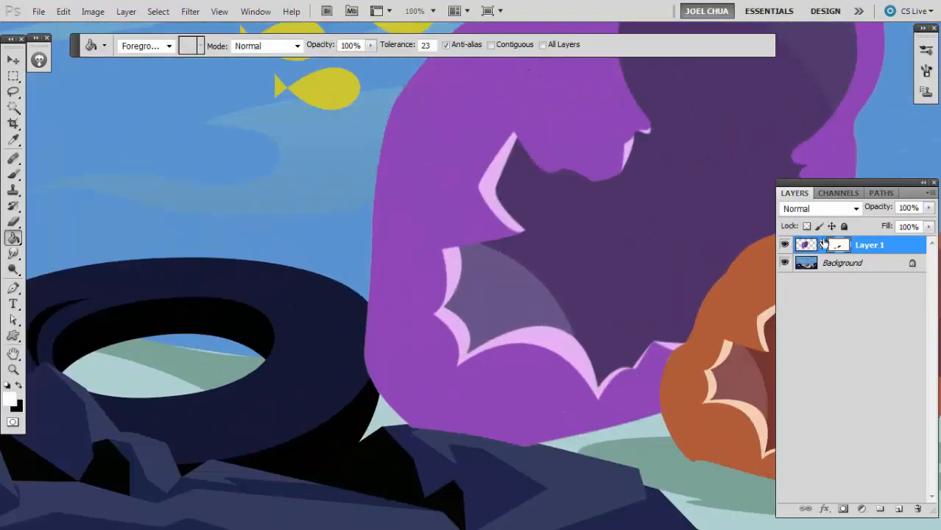
click(12, 59)
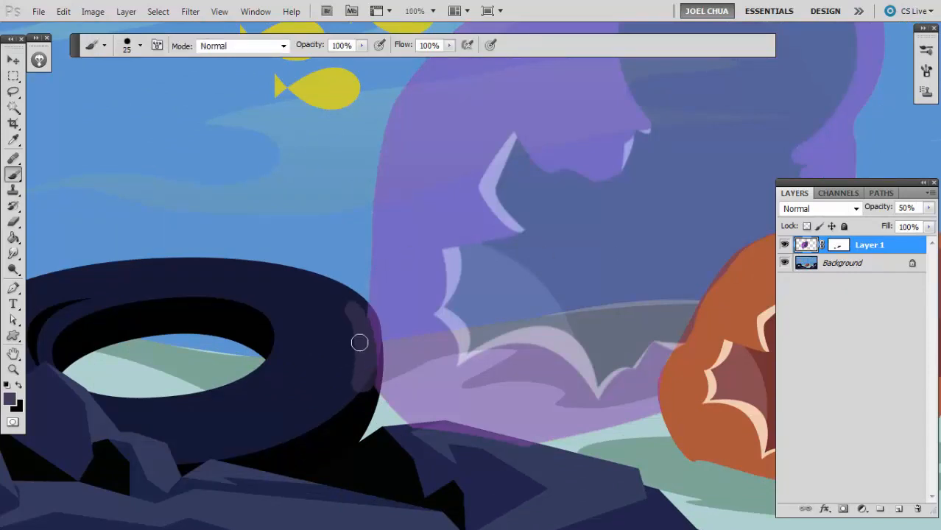
- Paint out the light patch and redraw the crack as a long jagged fissure with a smaller brush
drag(359, 342, 356, 372)
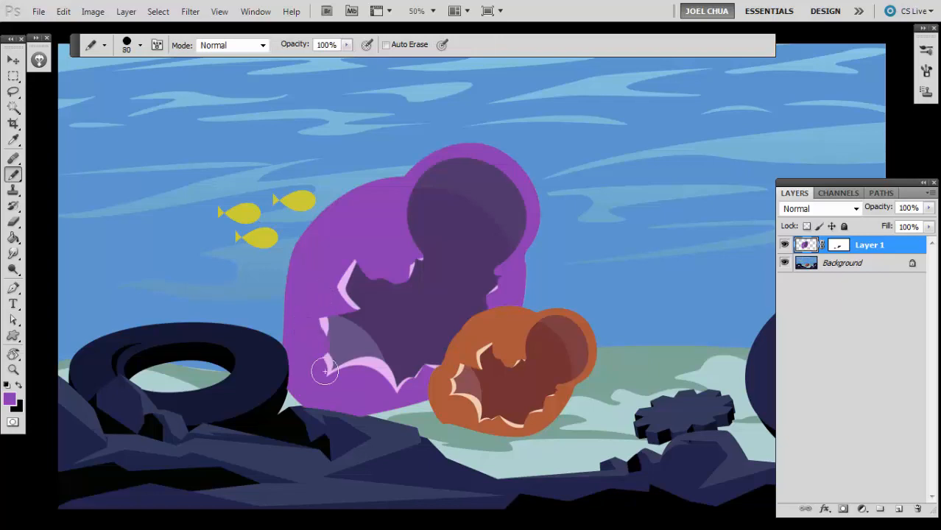
drag(324, 372, 408, 342)
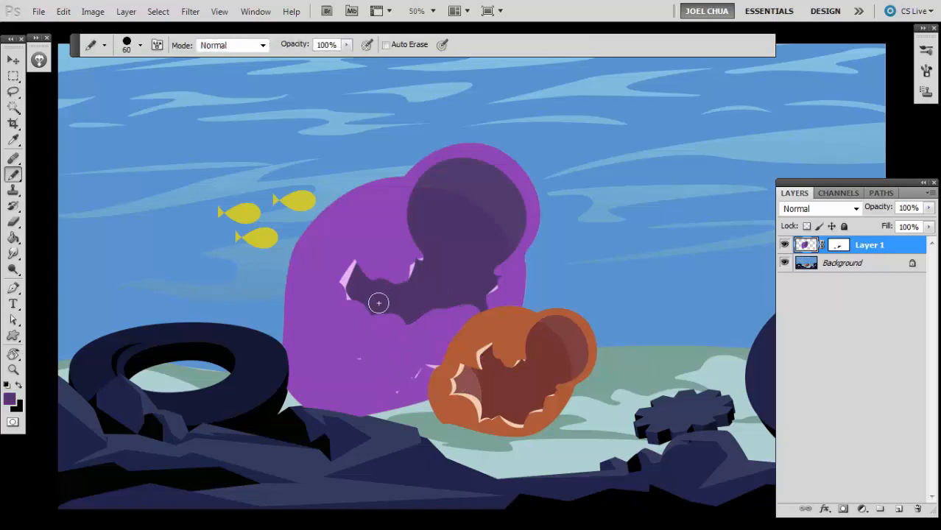
click(14, 92)
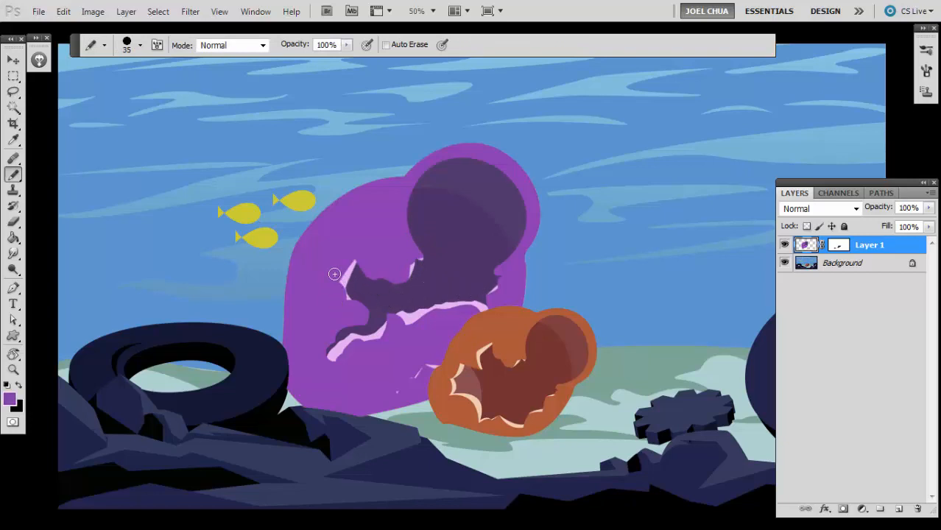
drag(334, 274, 364, 305)
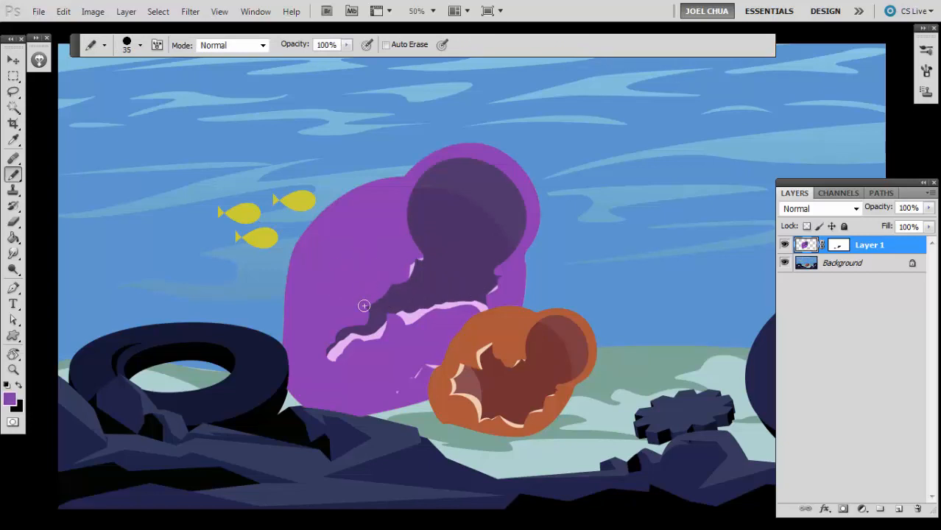
drag(364, 305, 395, 286)
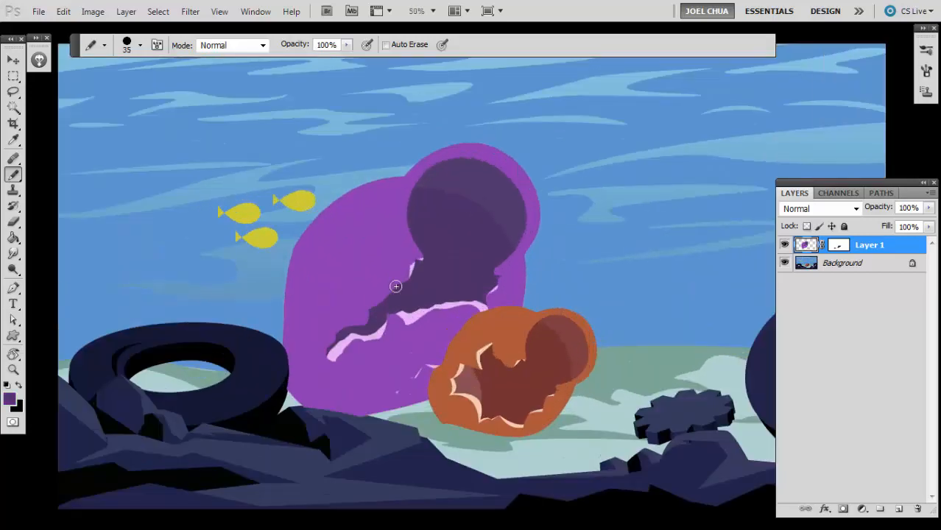
drag(395, 285, 415, 256)
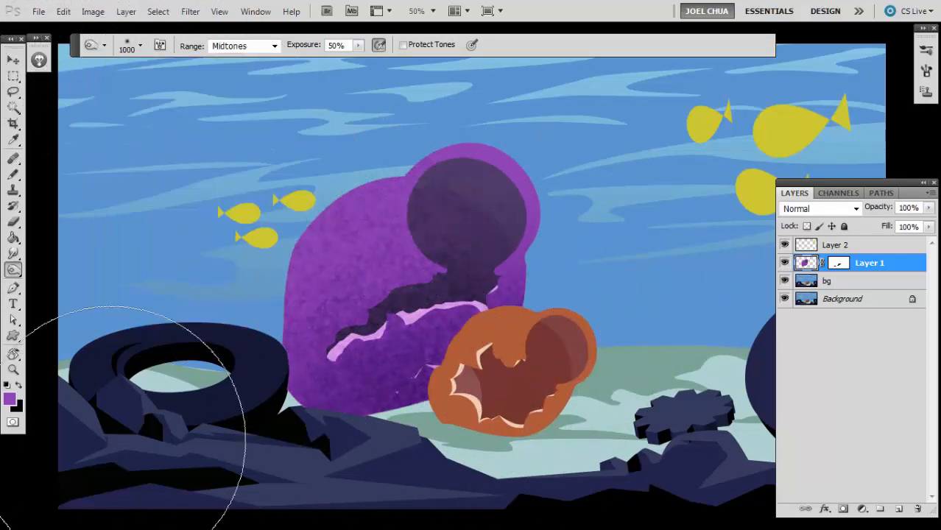
- Make the bg layer active for editing the fish and texture
click(847, 280)
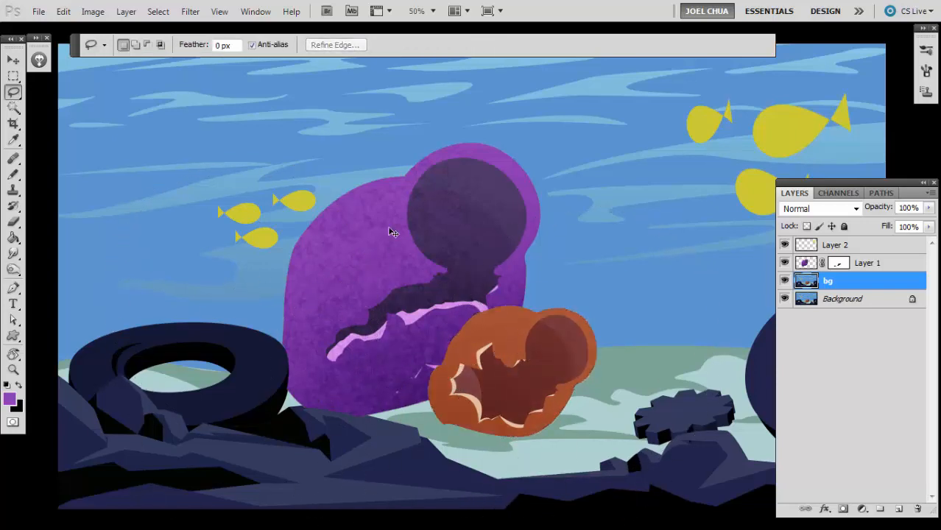
mouse_move(507, 342)
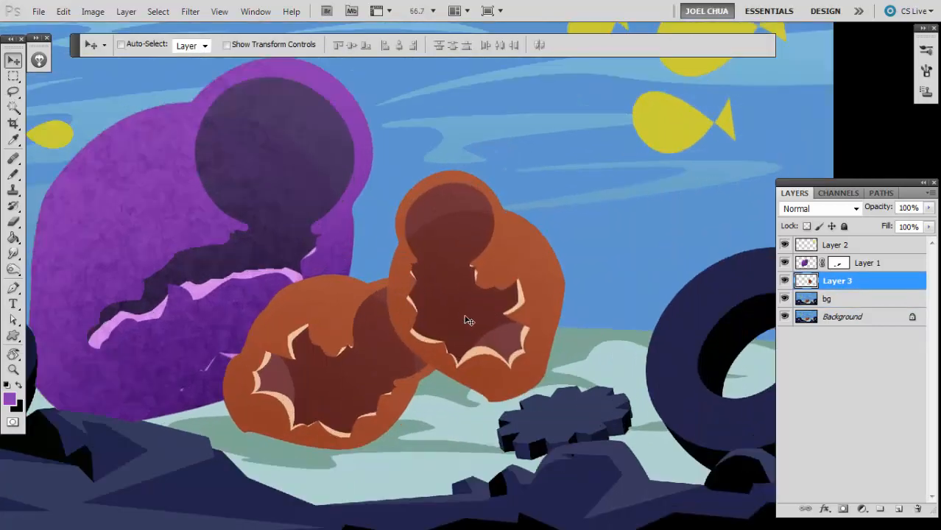
- Move the copied pot beside the original, scale it to about 72% and flip it horizontally
drag(469, 319, 424, 353)
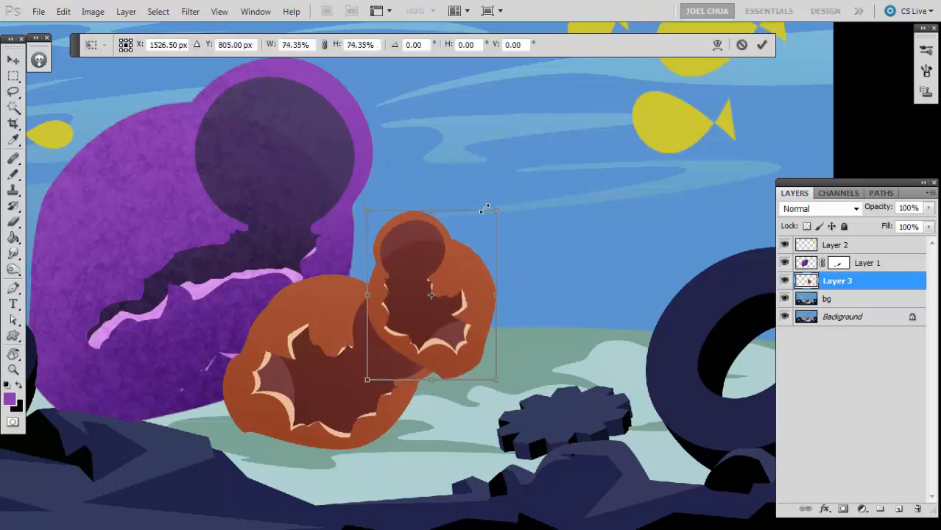
drag(486, 209, 474, 199)
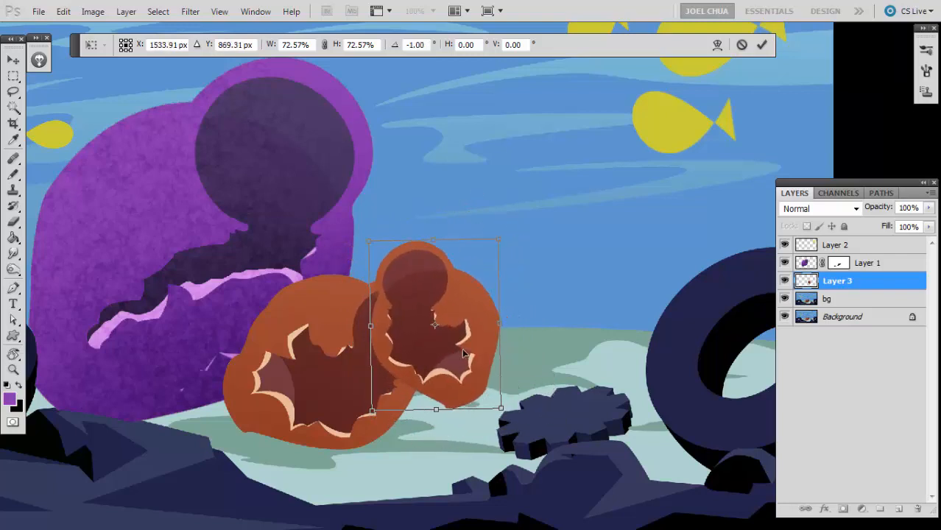
click(762, 44)
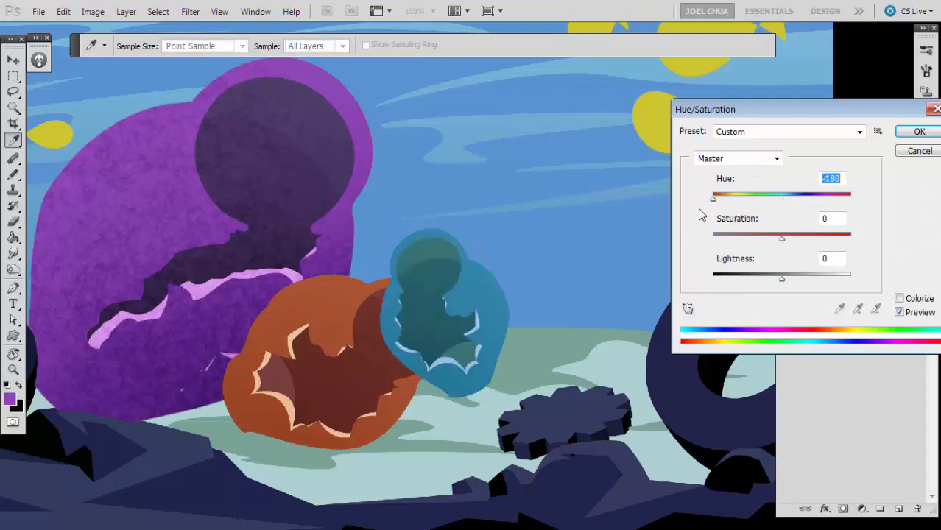
- Shift the copied pot's hue from orange to green with Hue/Saturation and confirm
drag(712, 198, 819, 197)
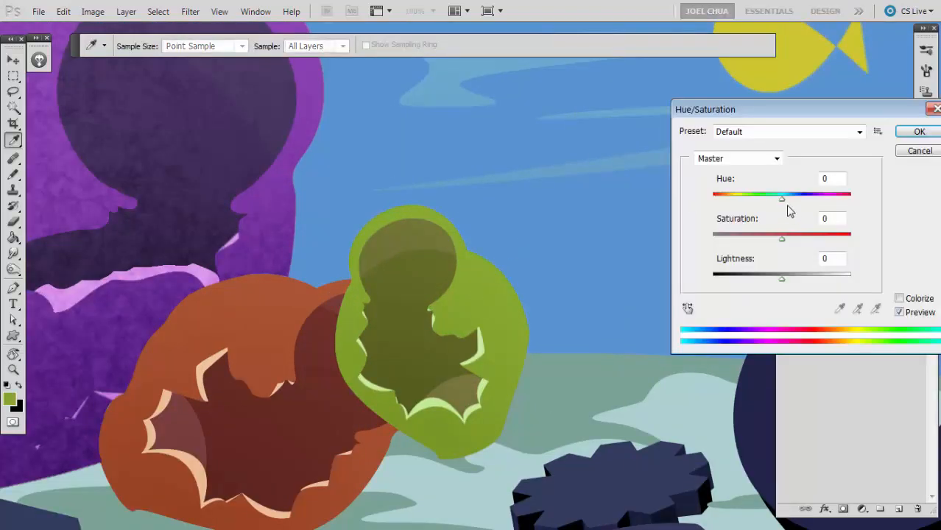
click(919, 131)
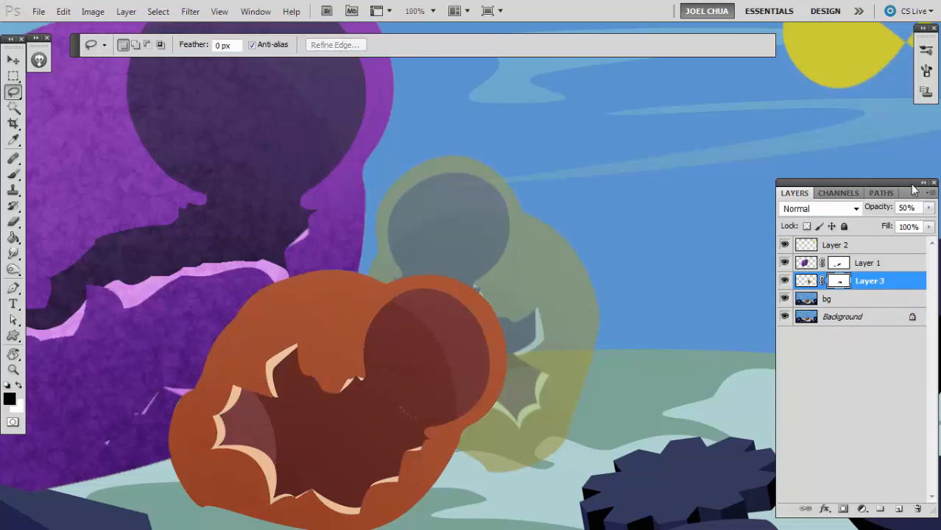
- Pick the tool used to mask the yellow pot copy behind the orange pot
click(13, 59)
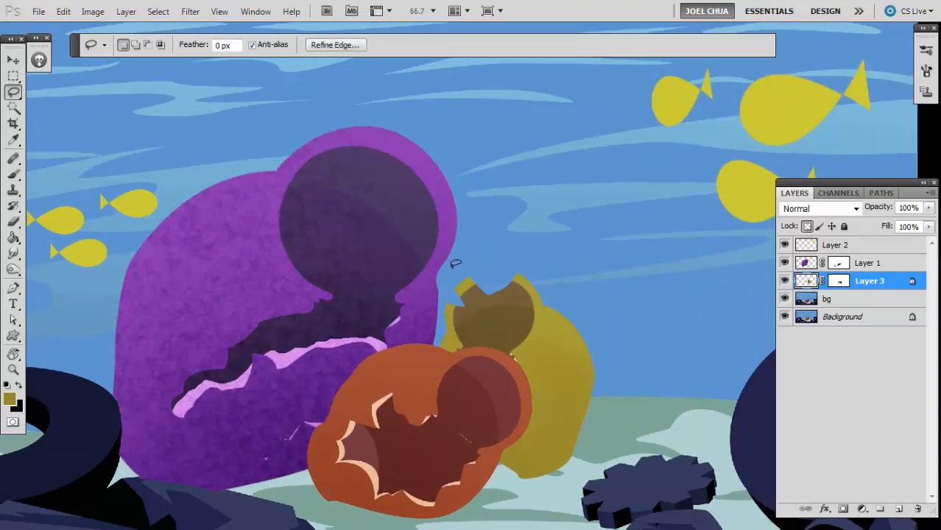
mouse_move(468, 308)
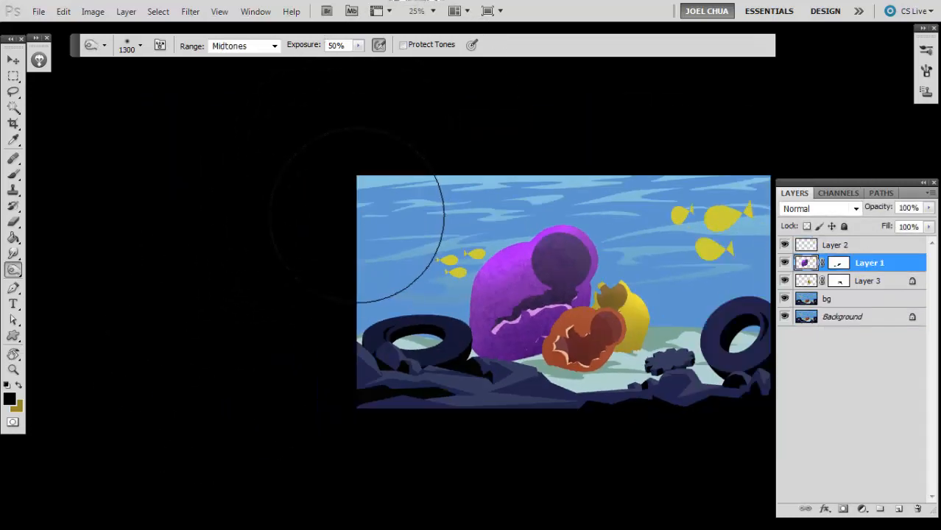
click(828, 298)
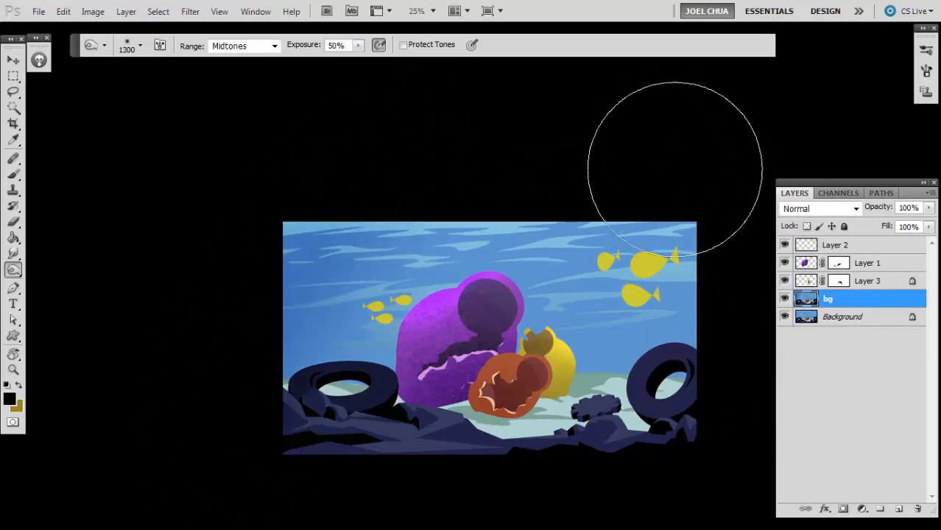
mouse_move(419, 456)
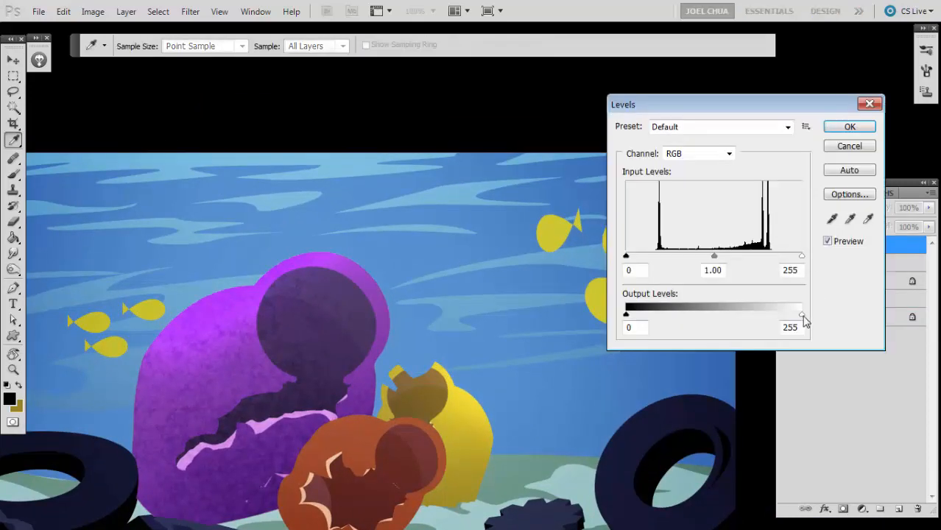
- Apply Levels to darken the large fish, pick an olive foreground colour and select the small fish
click(848, 145)
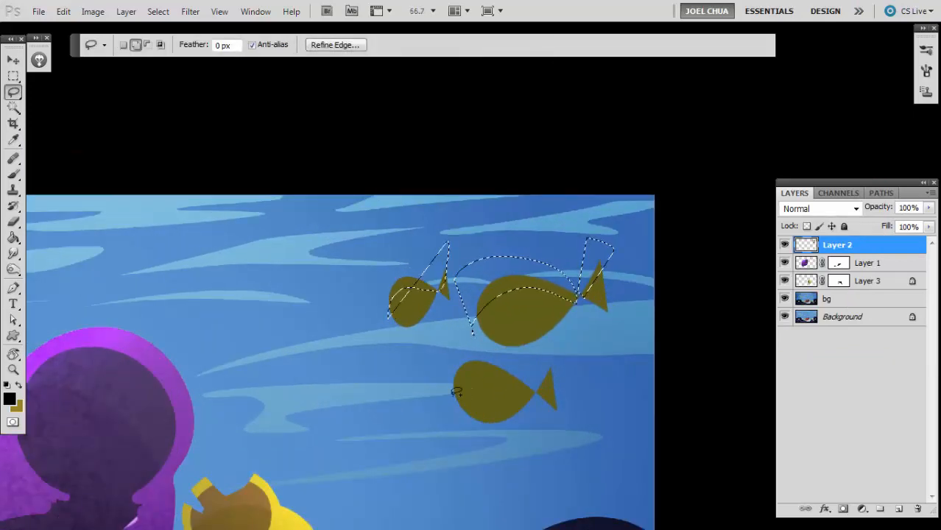
click(9, 398)
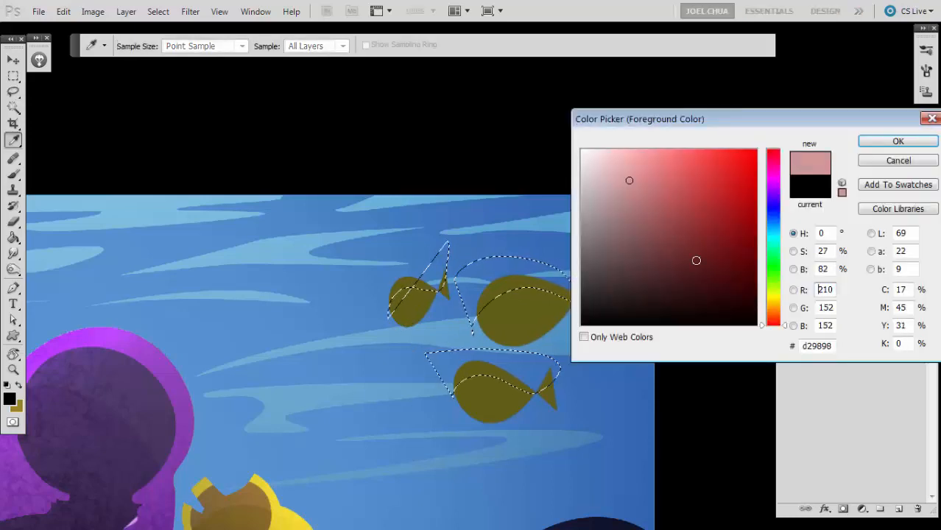
click(898, 142)
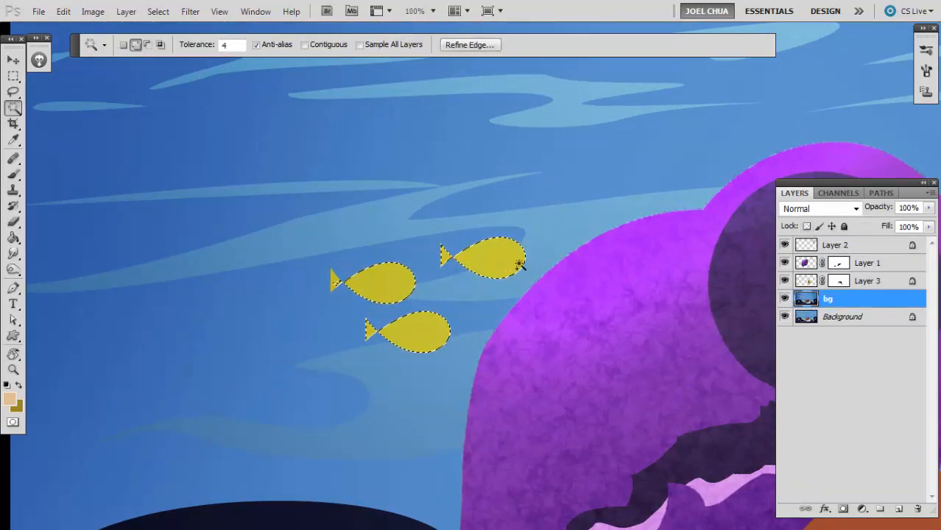
click(14, 92)
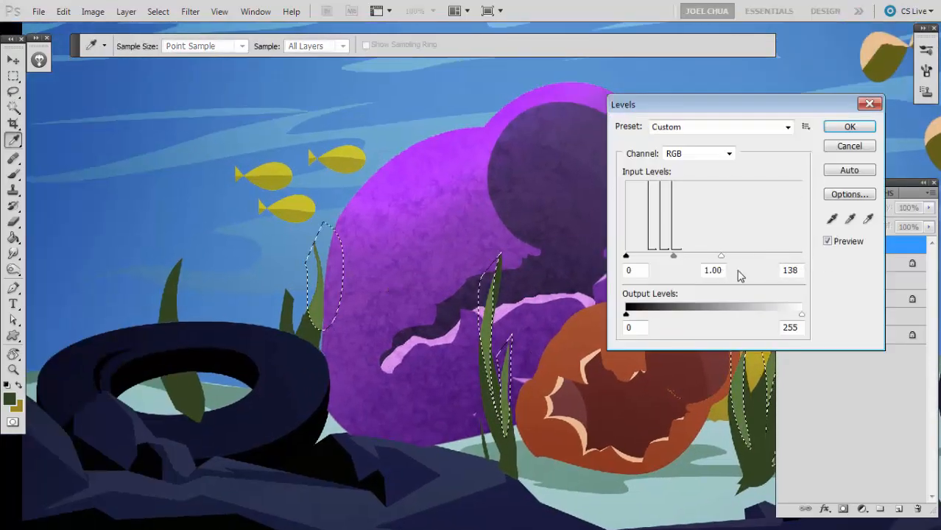
- Apply the seaweed Levels change, lasso a pebble shape on the seabed and set its colour to grey-blue
click(848, 127)
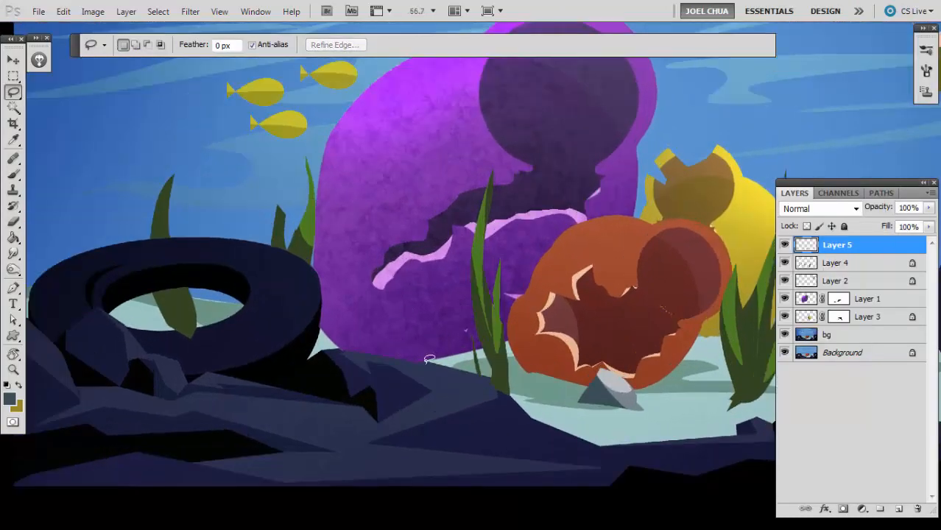
drag(430, 359, 401, 346)
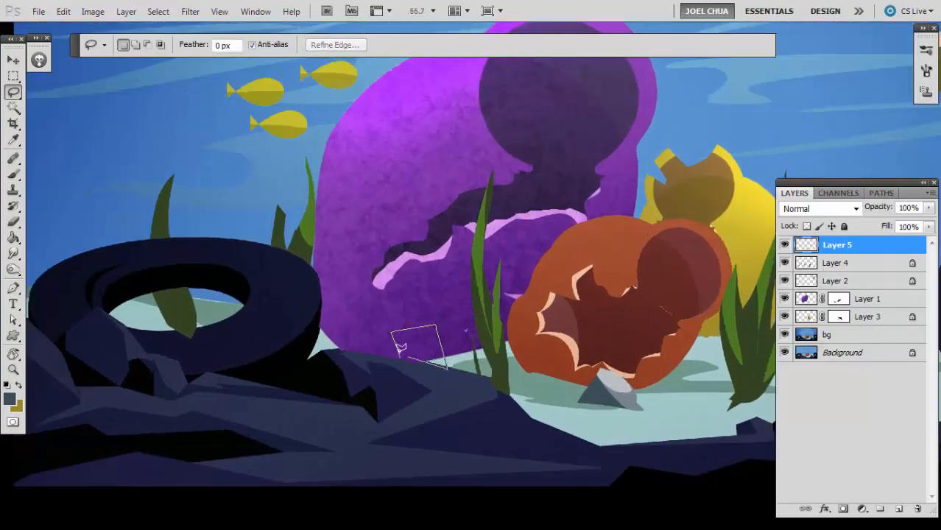
click(9, 398)
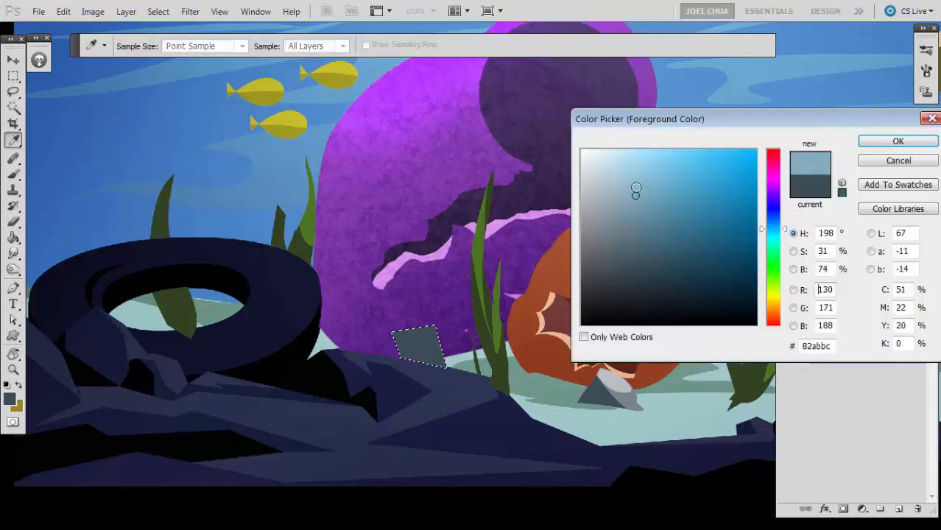
click(898, 141)
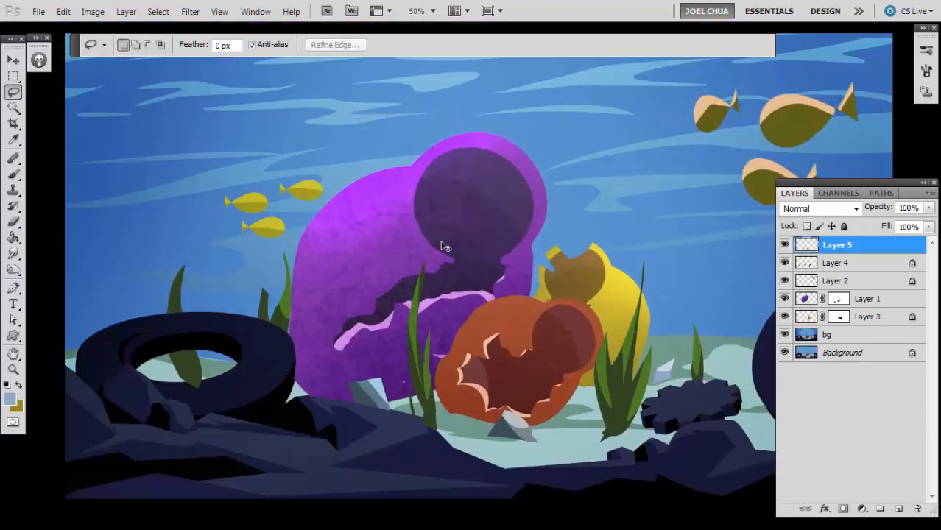
- Brush freehand bubble trails over the purple rock and start the yellow eye dots
click(14, 174)
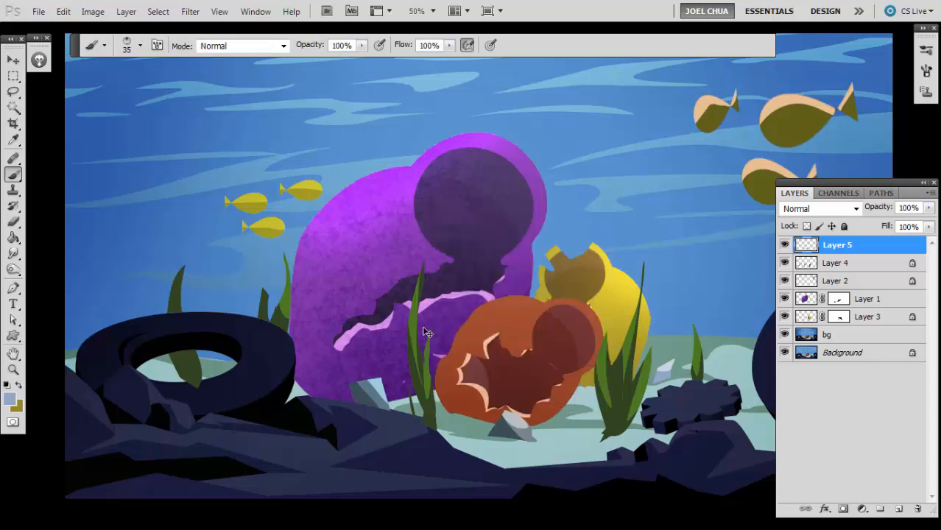
mouse_move(485, 262)
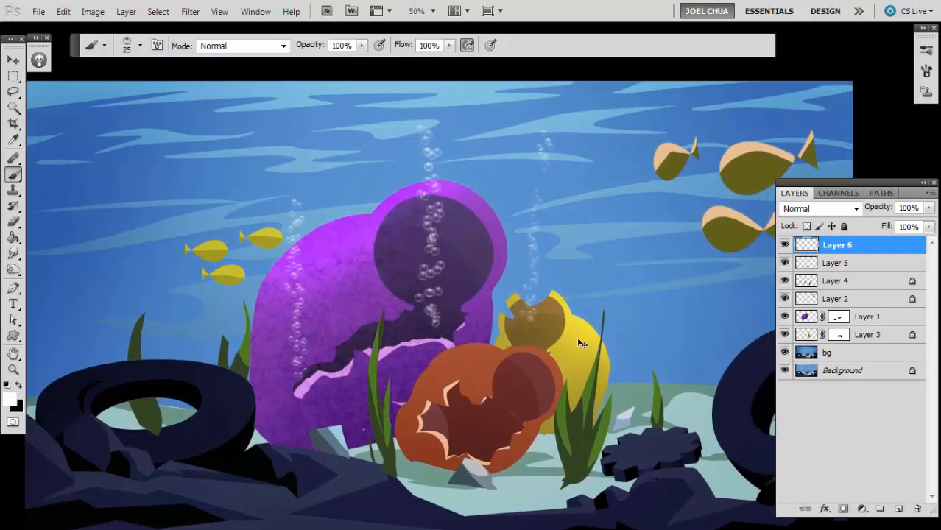
scroll(down, 3)
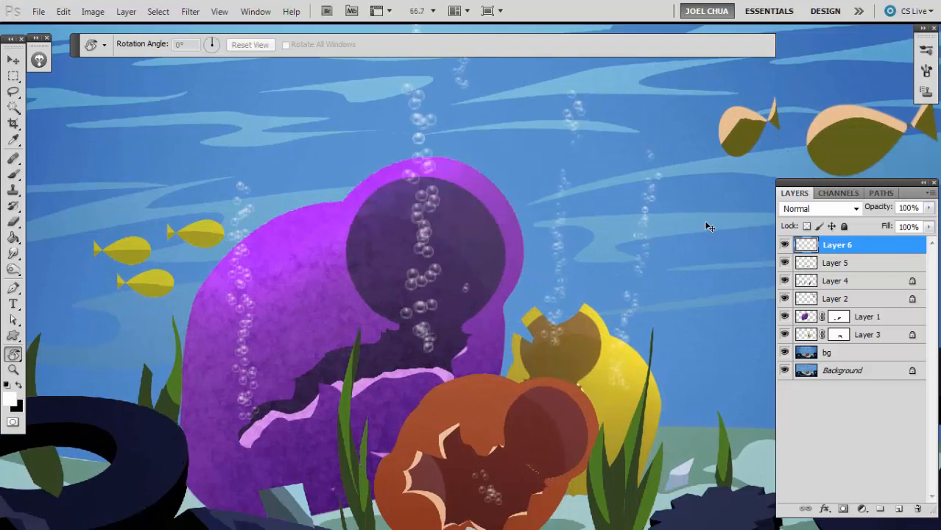
click(11, 175)
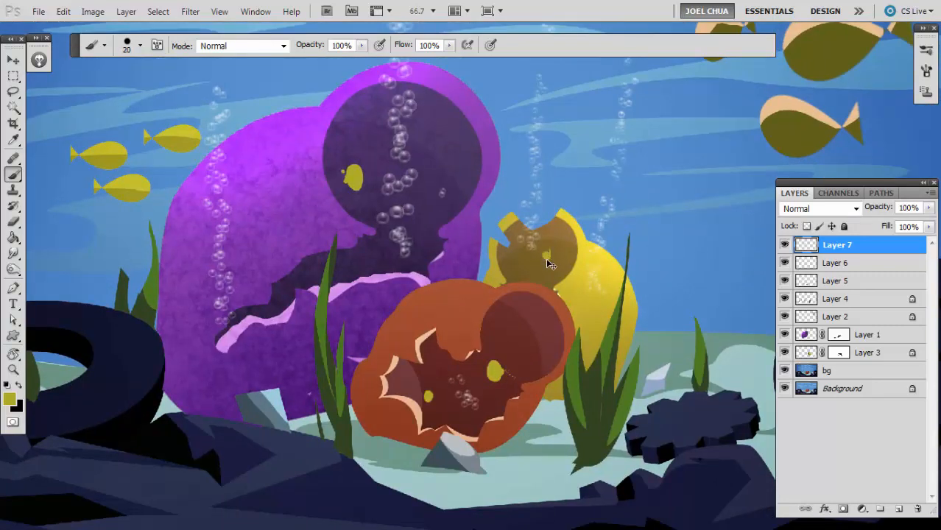
- Paint the remaining yellow eyes on the purple and orange creatures and darken the pot interior with Levels output white 180
click(450, 160)
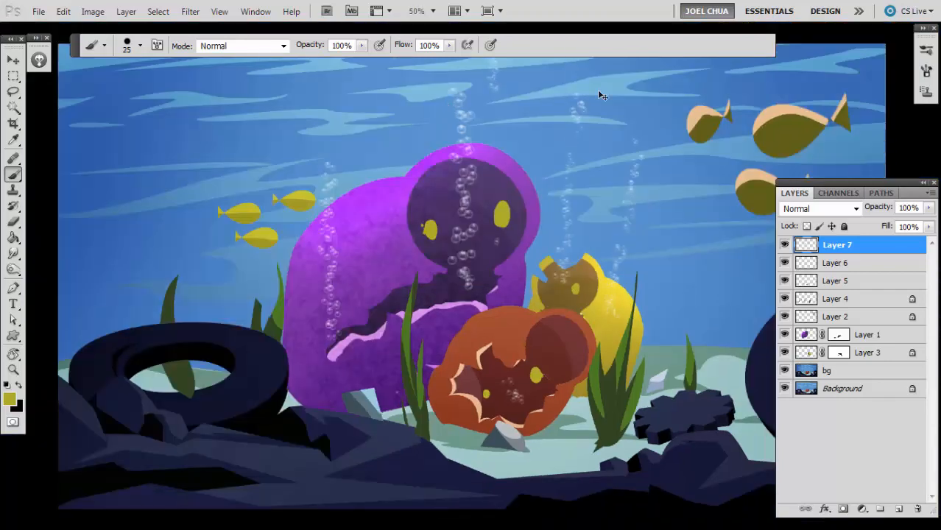
click(13, 91)
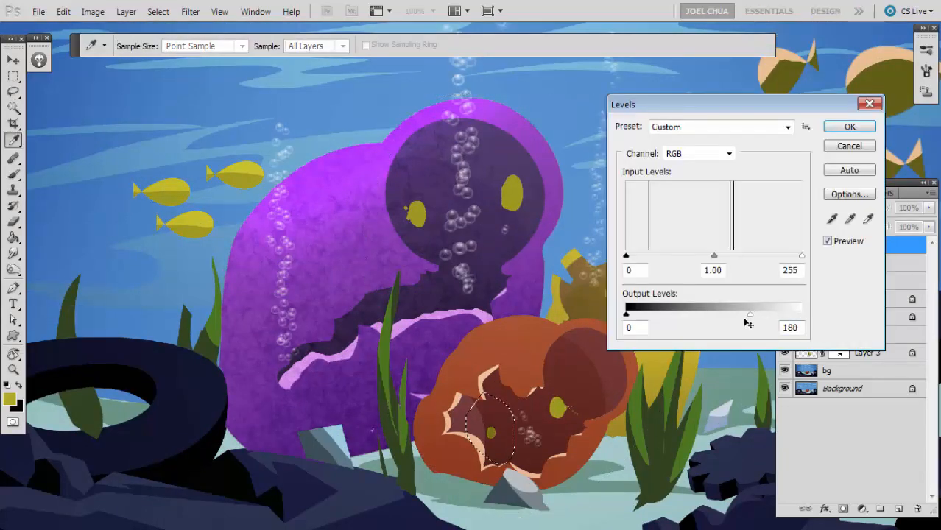
click(848, 127)
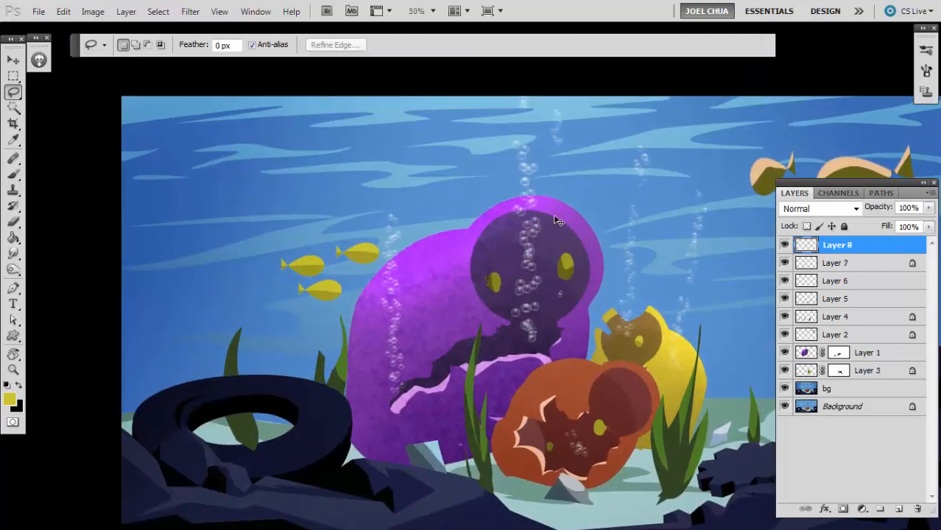
- Fill a lassoed fish shape on Layer 8 with dark blue and fade it using Multiply blending
click(9, 398)
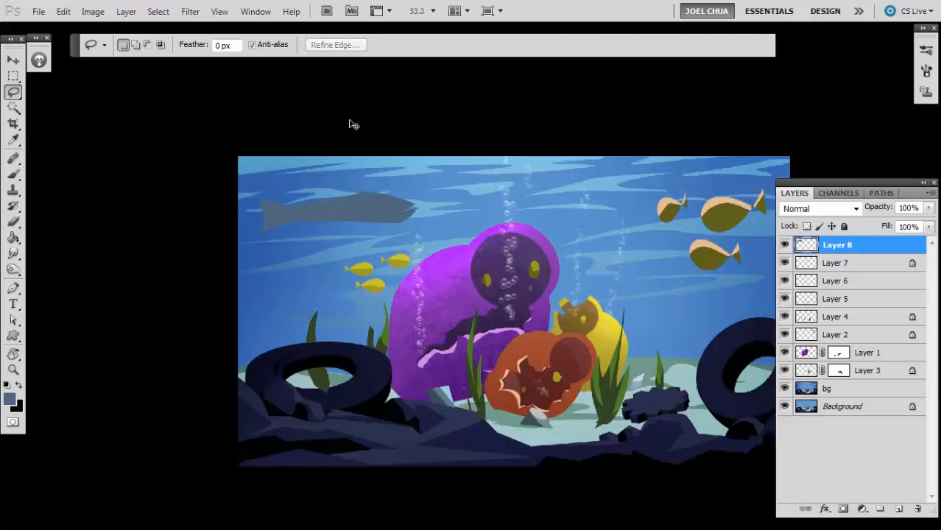
click(9, 397)
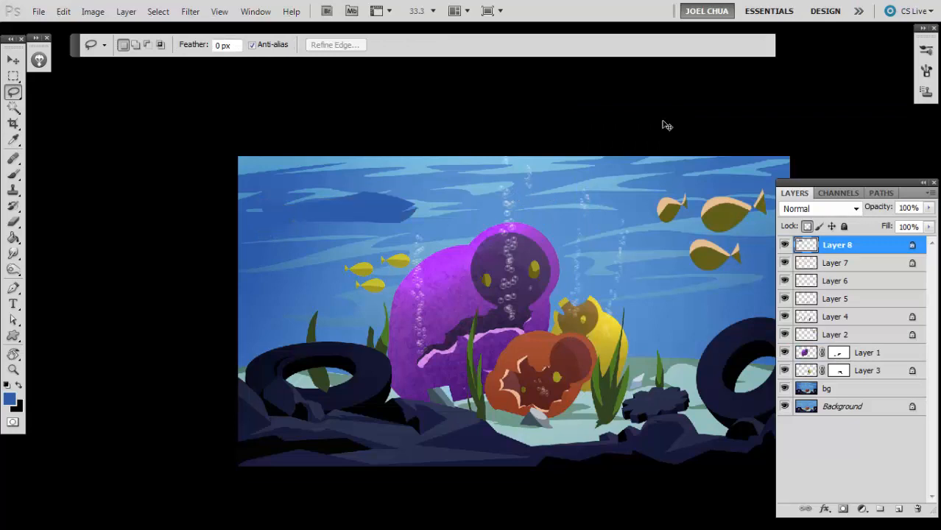
mouse_move(772, 162)
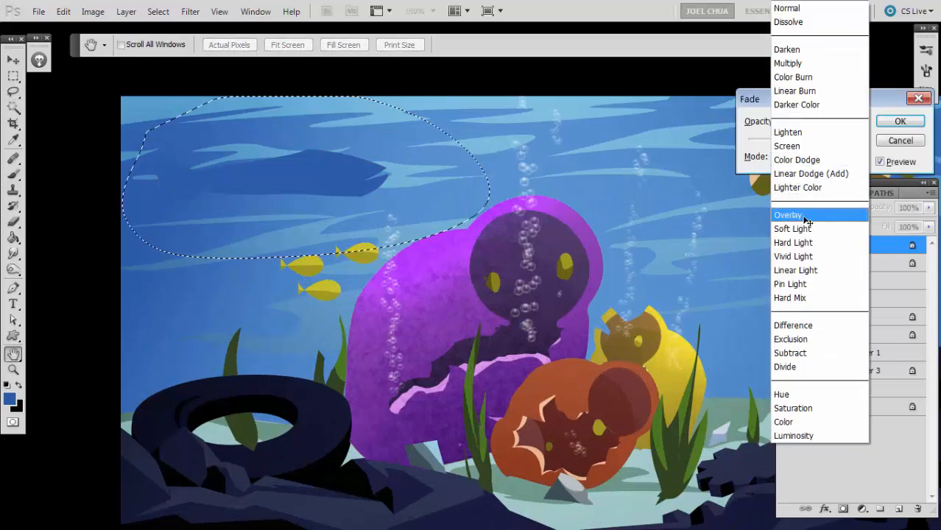
mouse_move(788, 62)
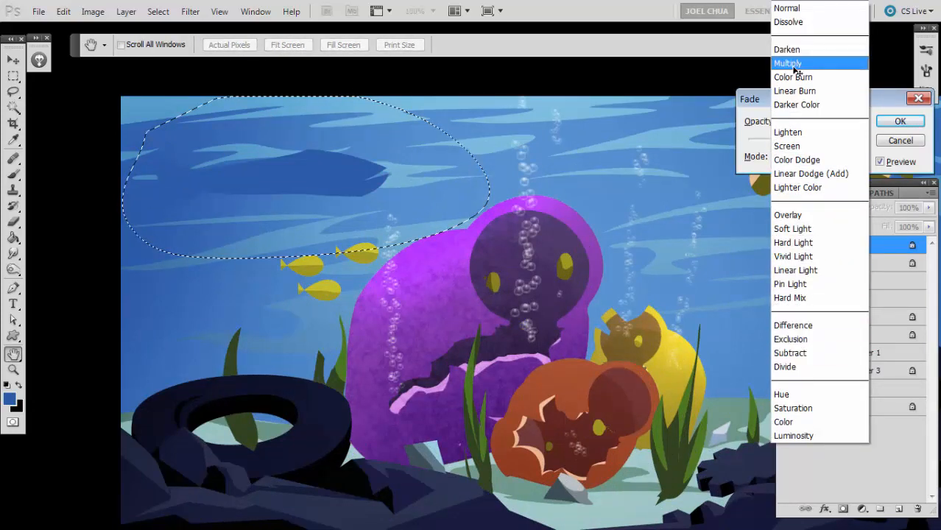
click(788, 62)
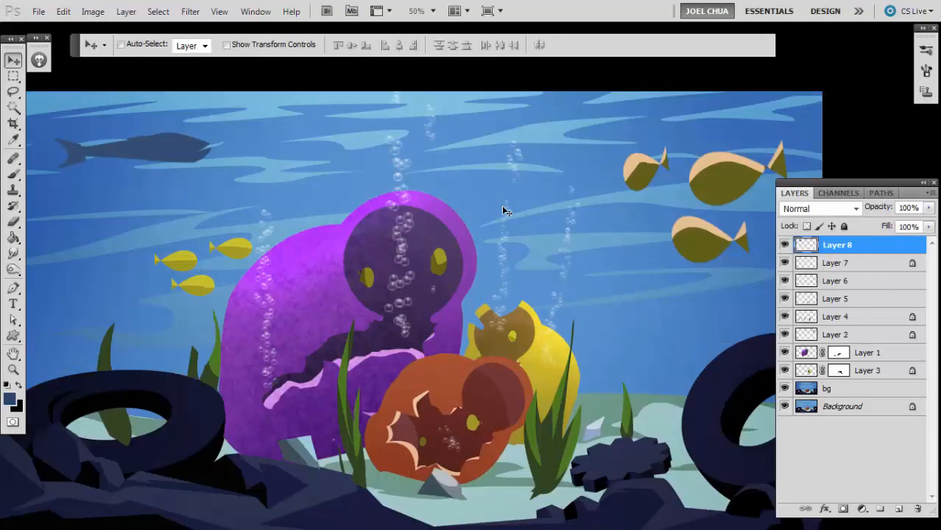
mouse_move(646, 206)
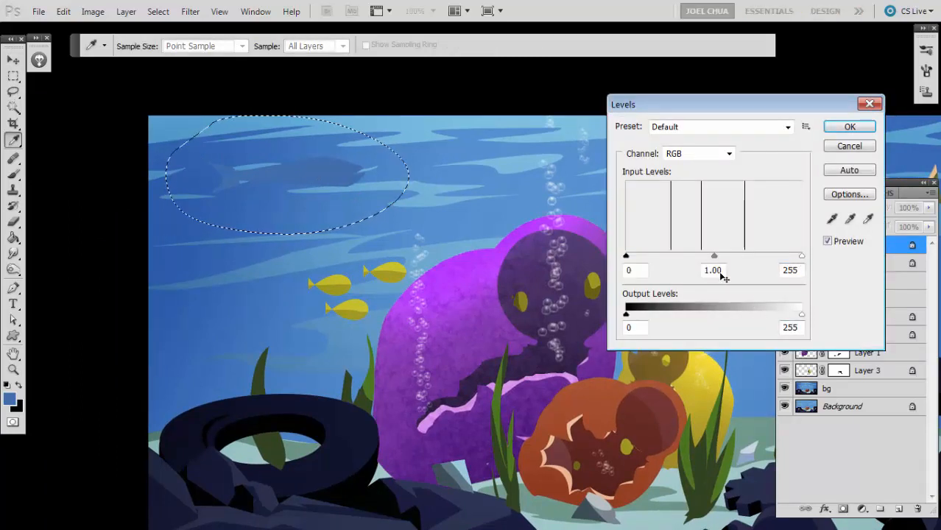
- Raise the Levels output black on each background fish so they recede, and move the small fish into place
drag(801, 315, 768, 315)
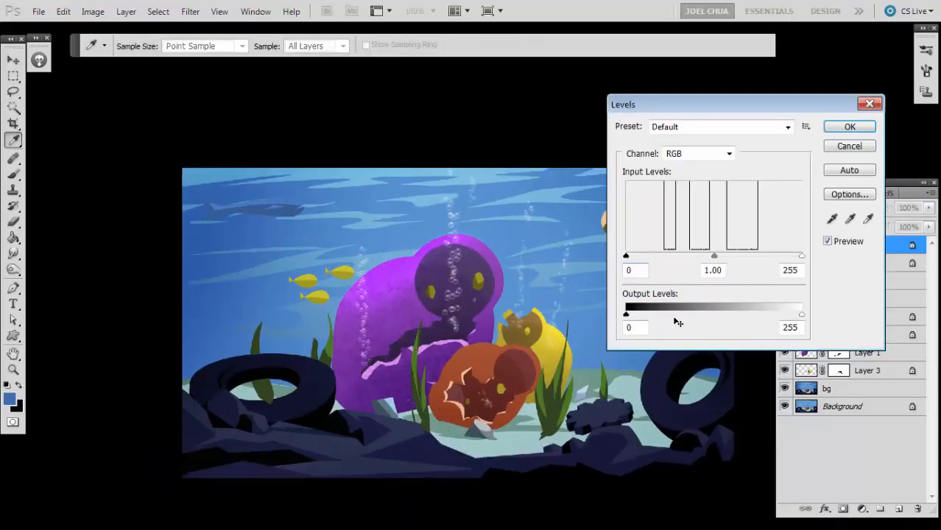
drag(626, 256, 649, 256)
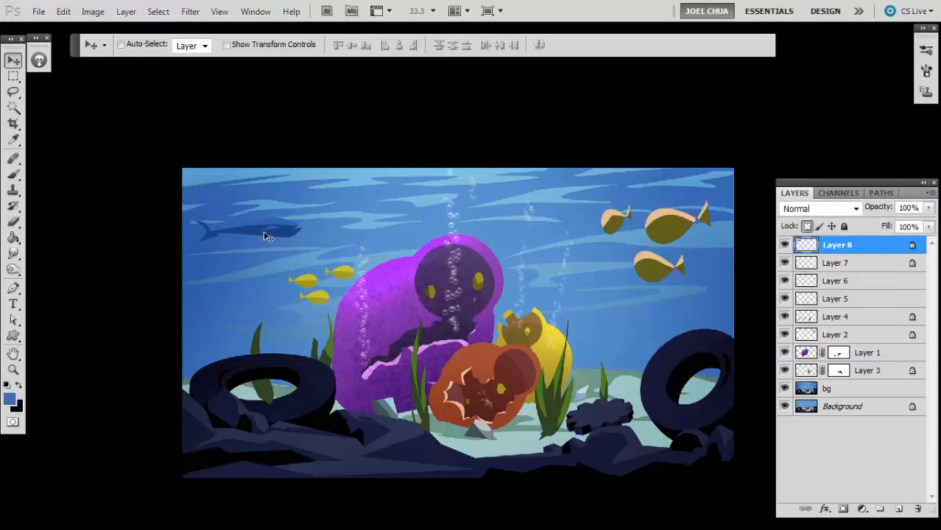
drag(250, 228, 666, 305)
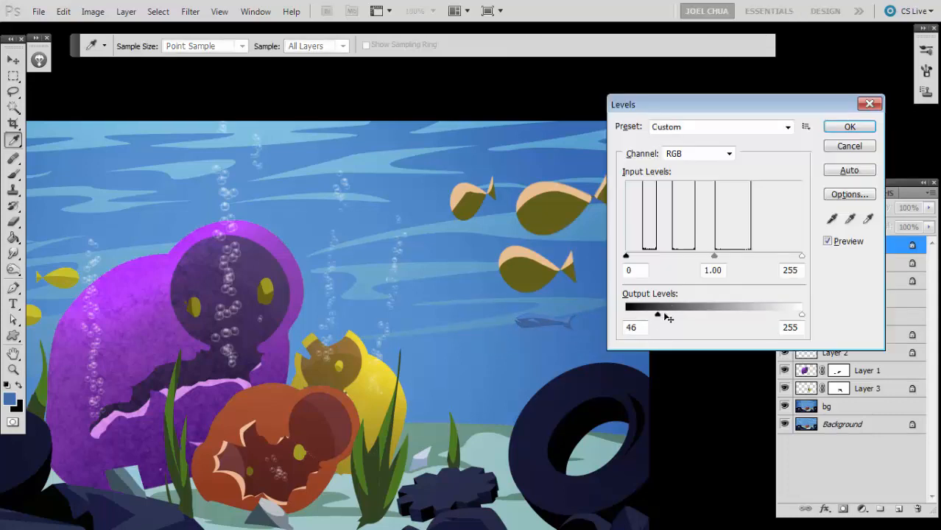
click(849, 126)
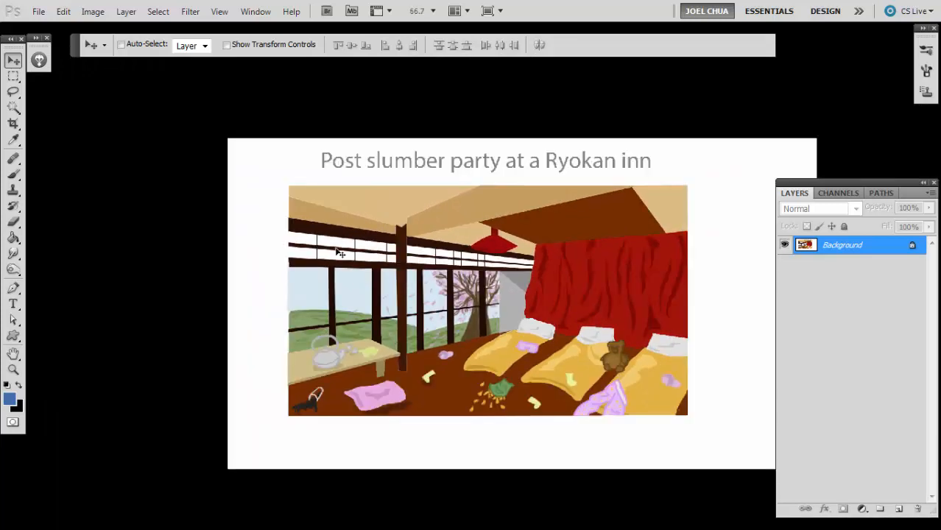
- Bring up the Ryokan room painting and place a dark blue filled layer beneath Layer 1
click(13, 76)
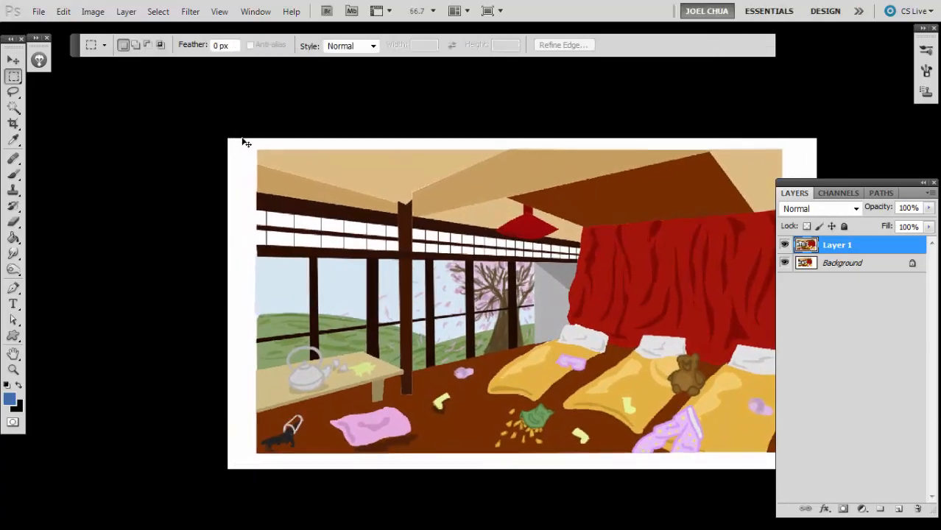
click(9, 400)
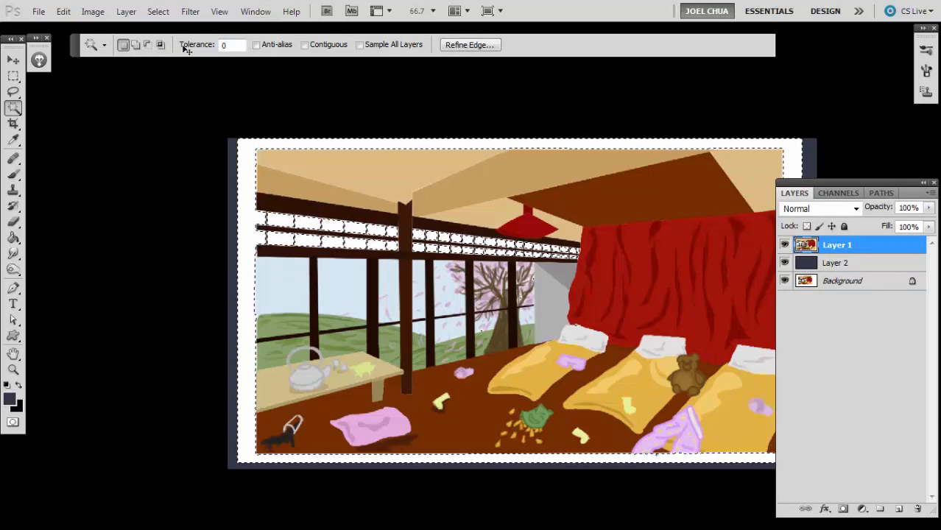
click(303, 45)
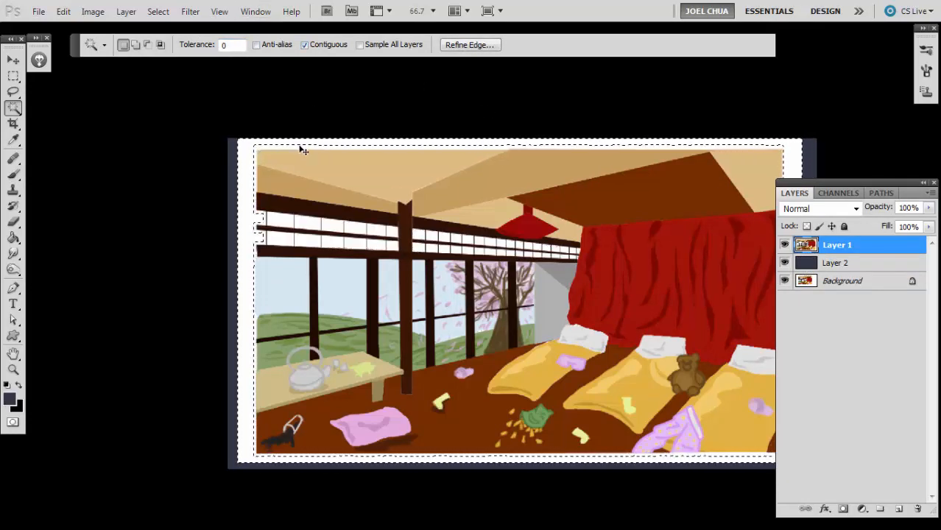
- Fill dark blue layers and blend Layer 3 as Hard Light and Layer 4 as Color over the room
click(13, 75)
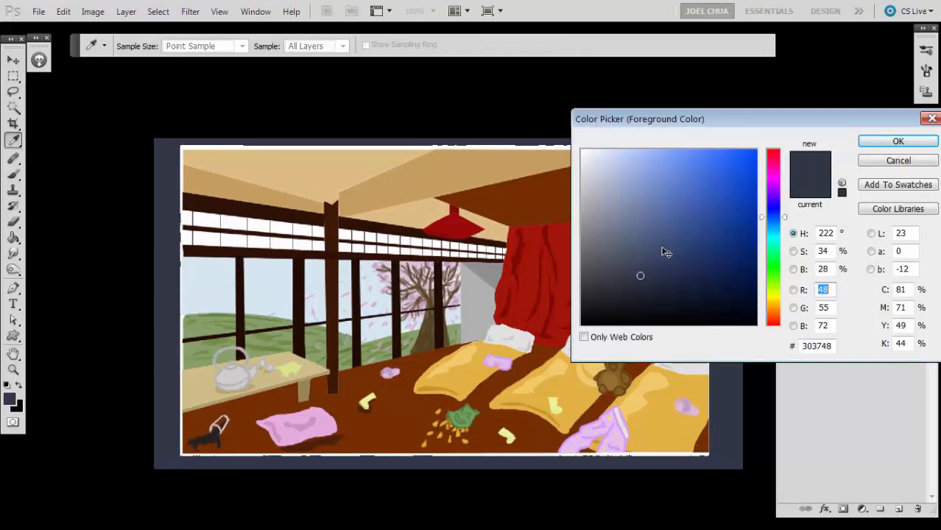
mouse_move(668, 257)
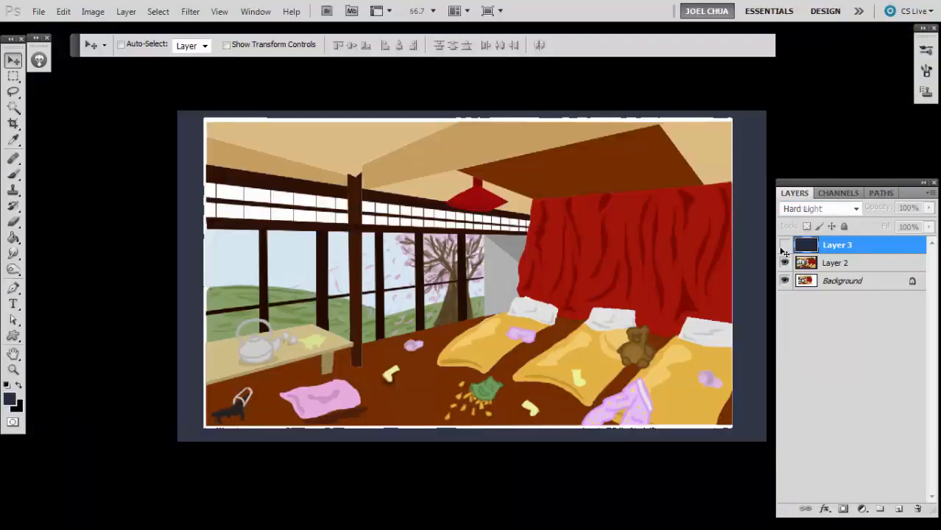
click(836, 262)
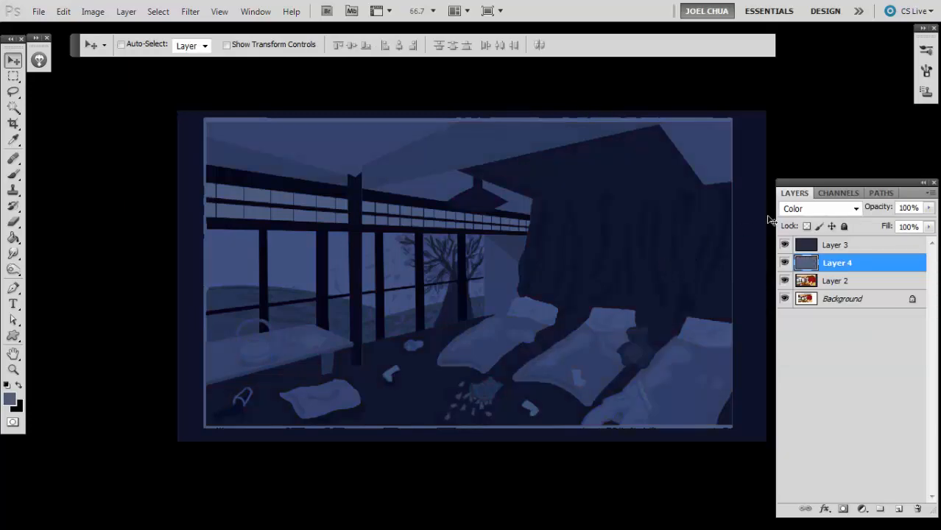
- Lower Layer 3 to 77% and Layer 4 to 67% opacity, then add a mask to Layer 3 for brushing light back
click(907, 207)
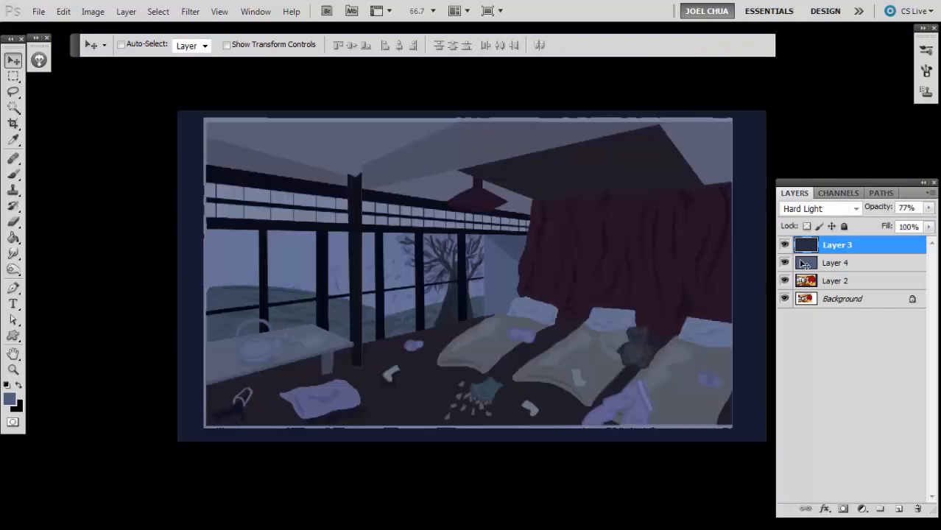
click(836, 263)
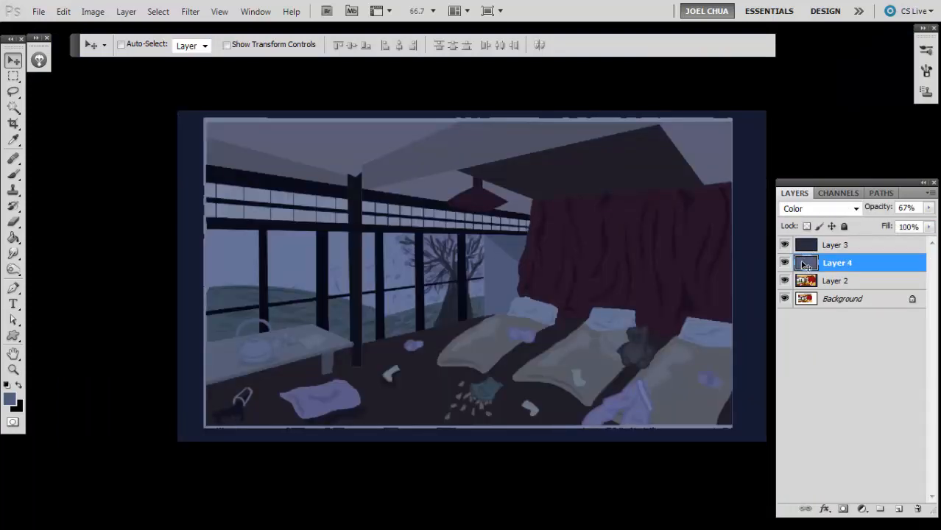
click(835, 245)
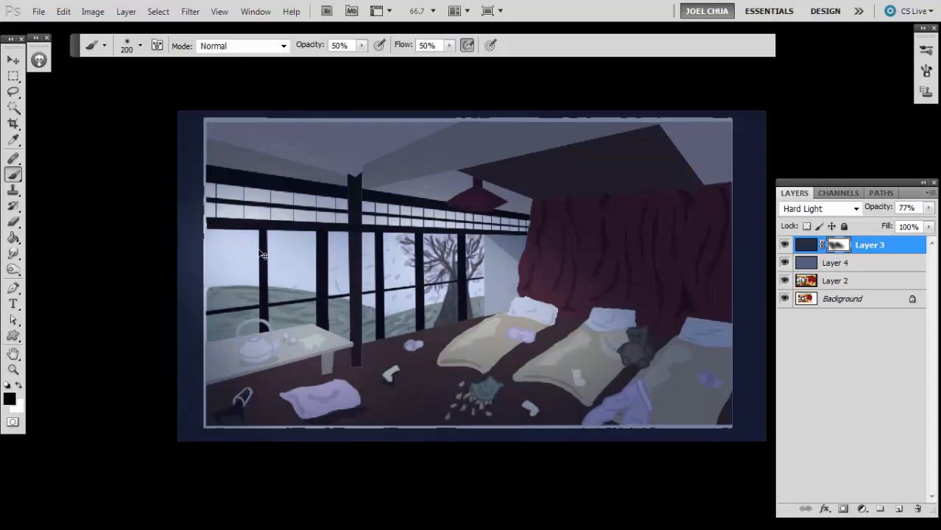
- Lasso patches of bedding and the area beside the teddy bear, fill them in the mask and fade the result
click(14, 91)
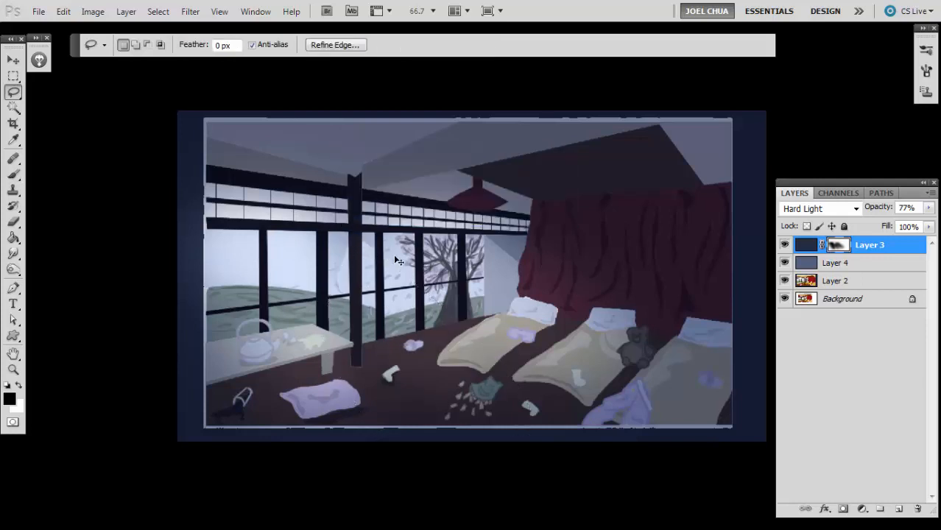
click(14, 174)
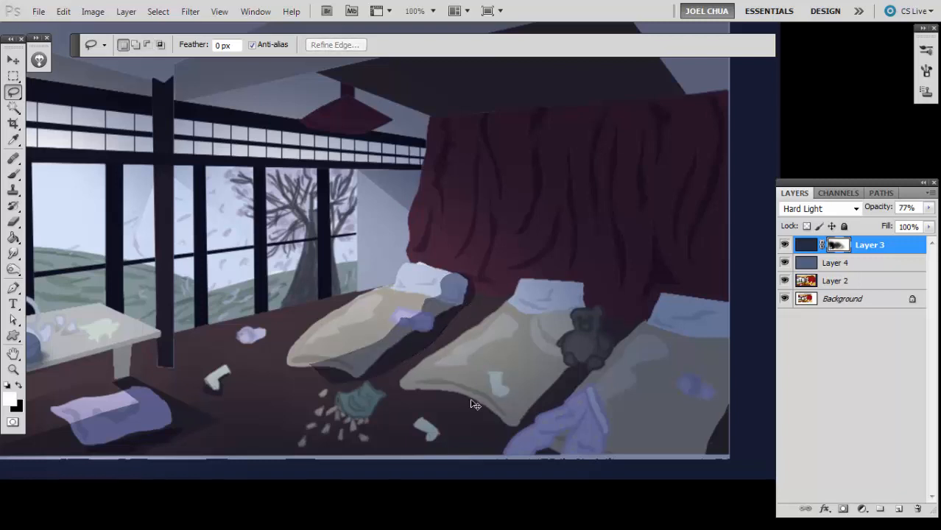
drag(474, 403, 567, 287)
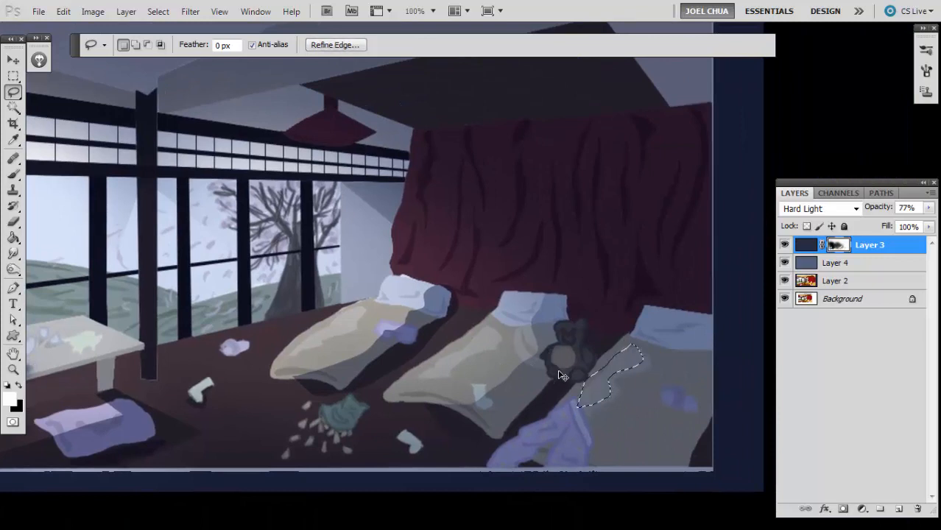
drag(563, 375, 500, 468)
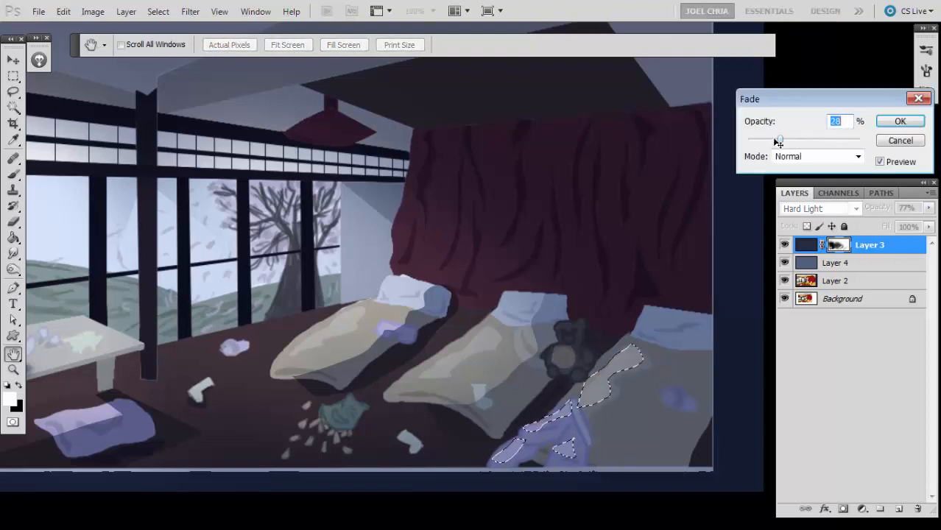
- Zoom in and fill Layer 3's mask over the hanging lamp and the floor clutter around the low table
click(899, 121)
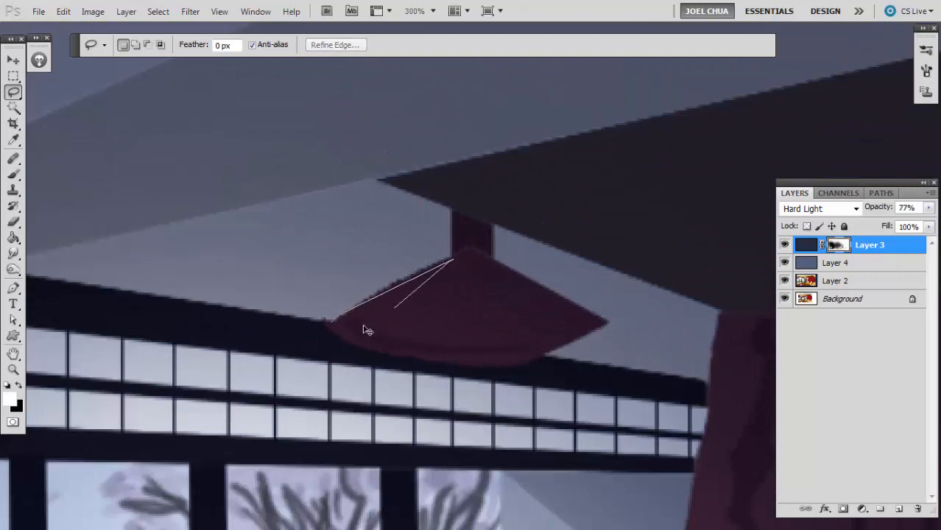
key(ctrl+0)
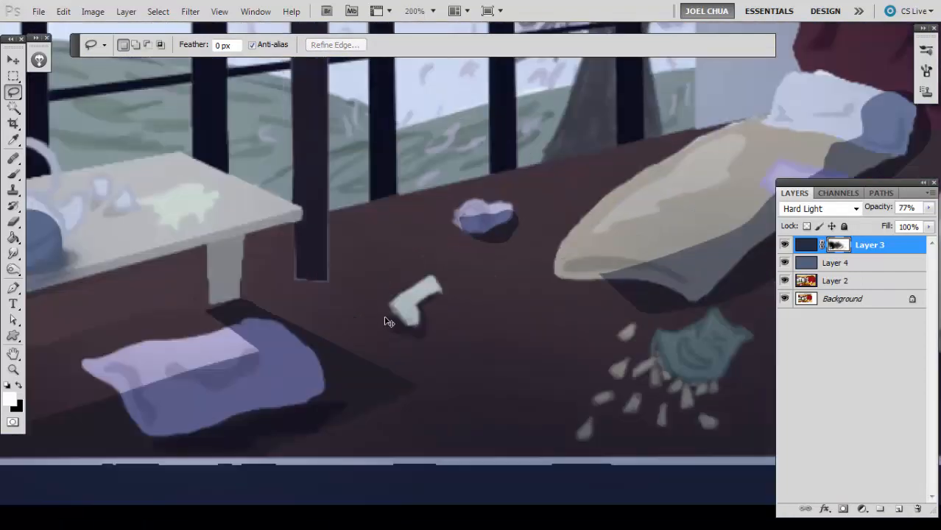
click(418, 10)
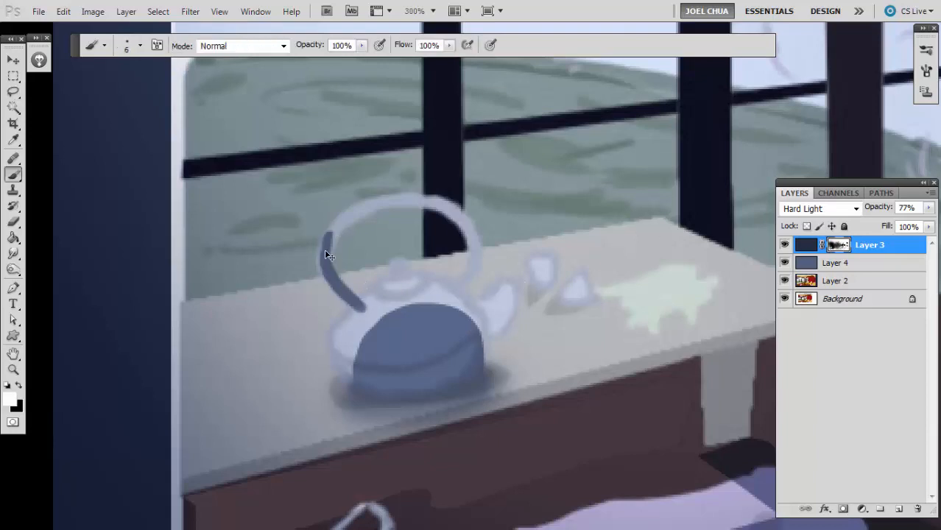
- Brush Layer 3's mask at 100% black along the teapot handle and over the crumpled teal cloth
drag(327, 254, 464, 233)
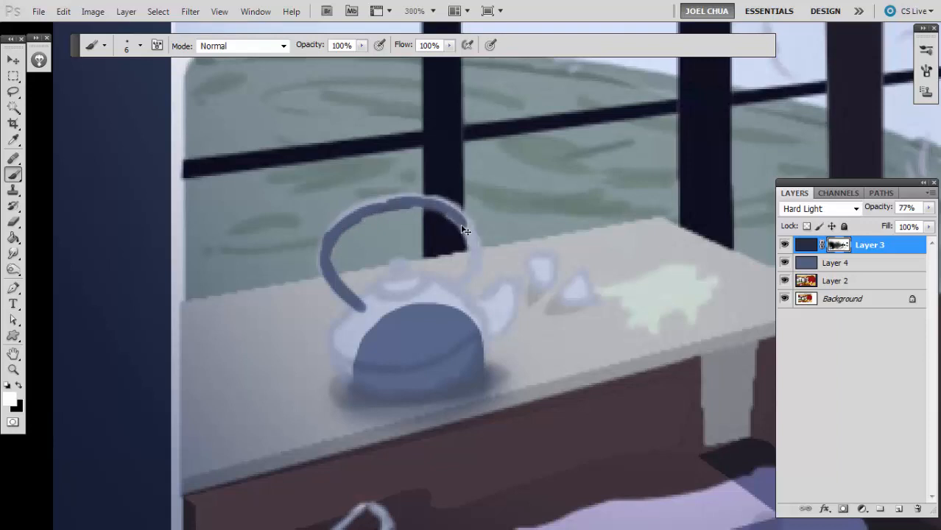
drag(463, 228, 398, 298)
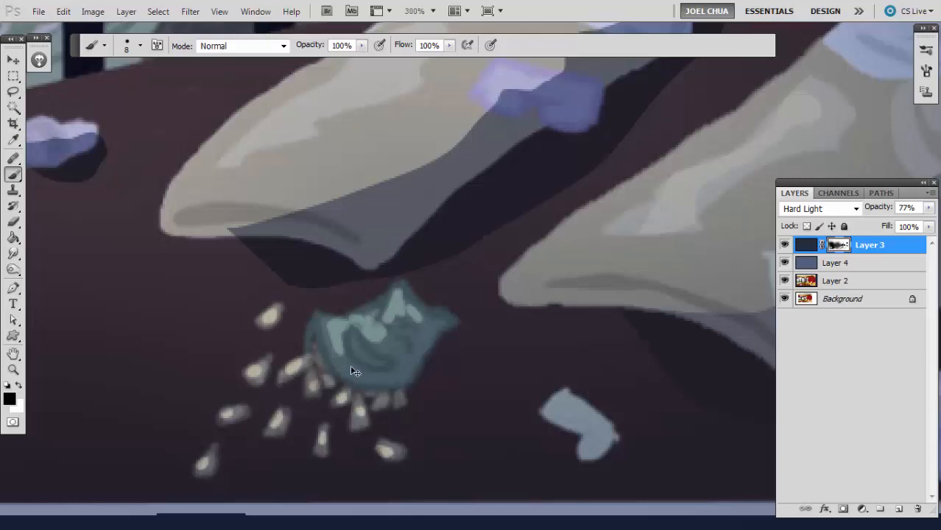
drag(354, 371, 412, 312)
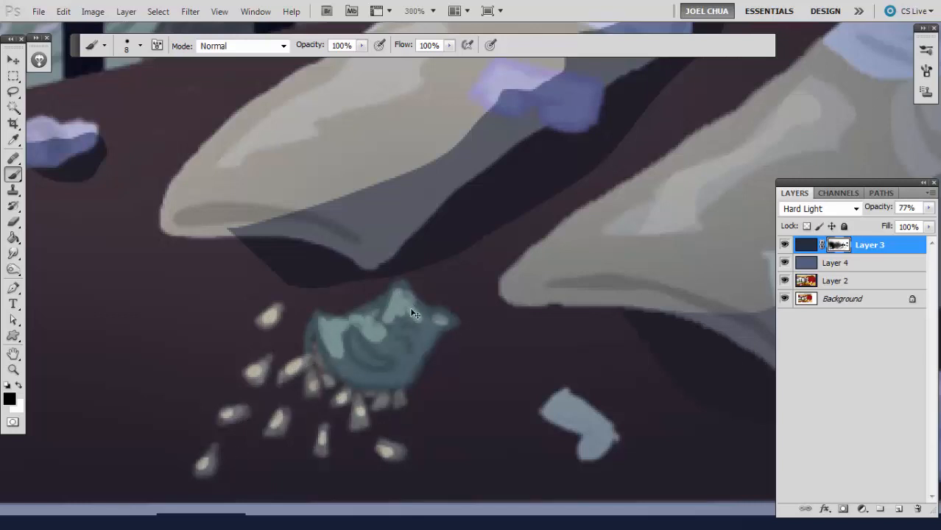